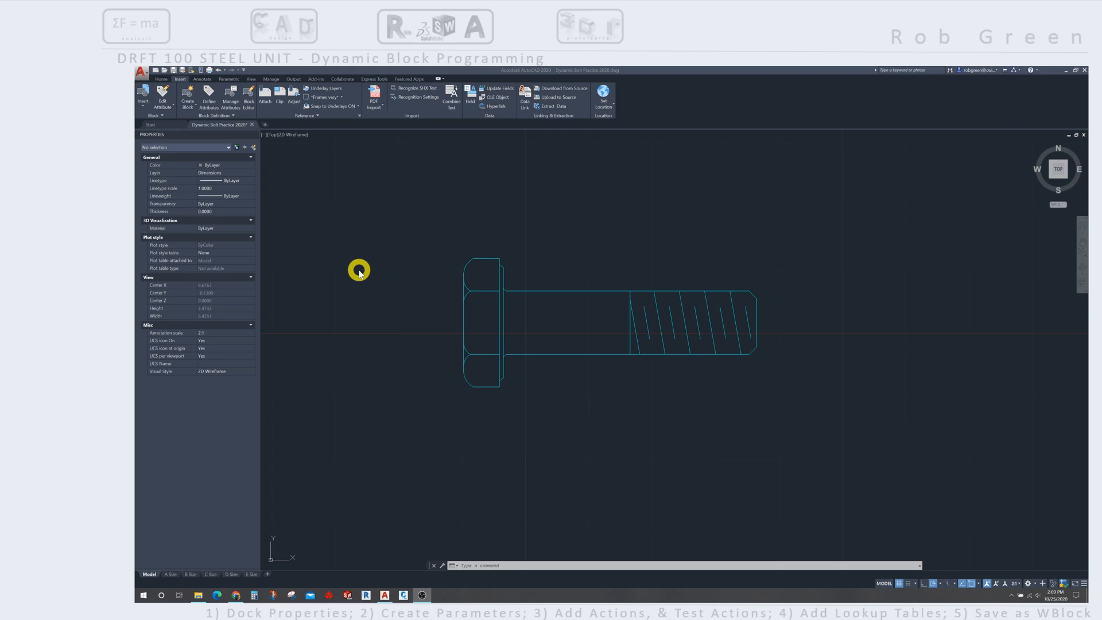
mouse_move(413, 375)
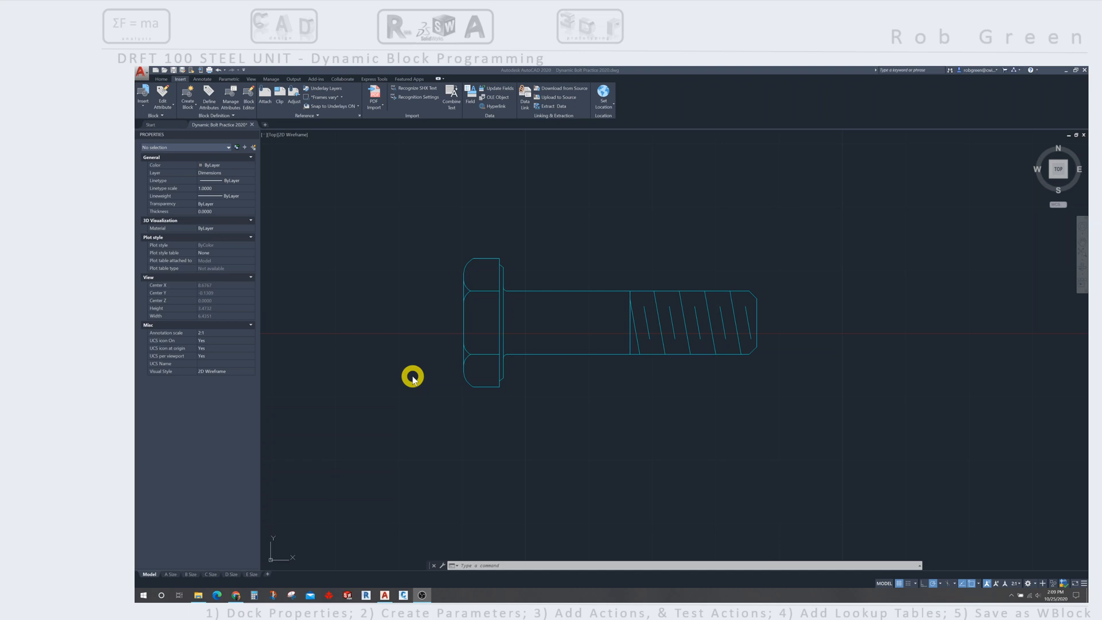
mouse_move(499, 410)
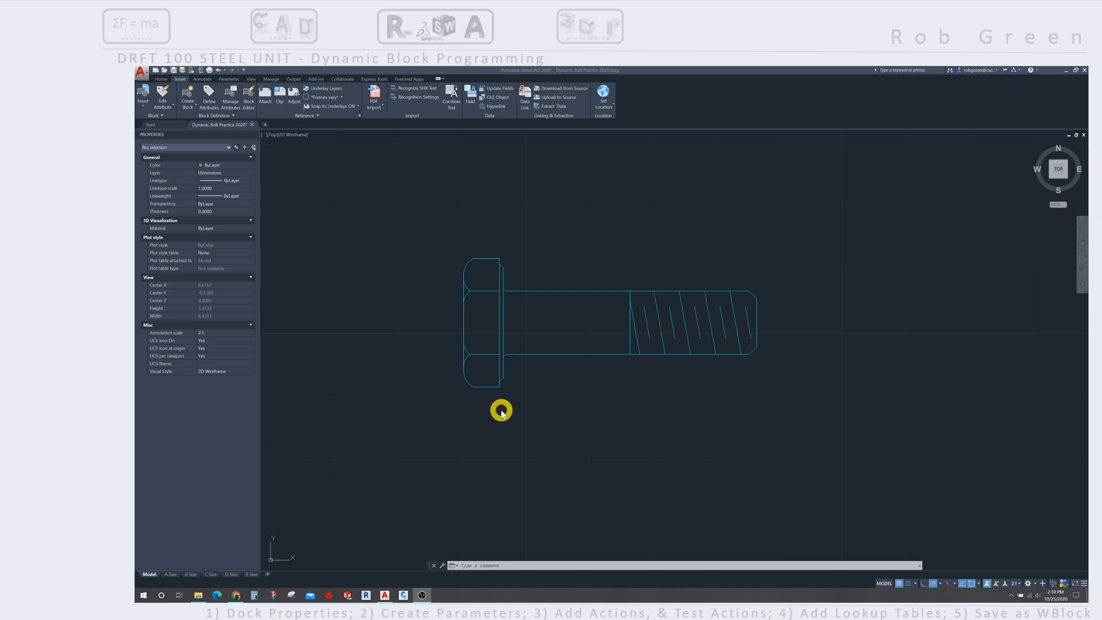
mouse_move(564, 354)
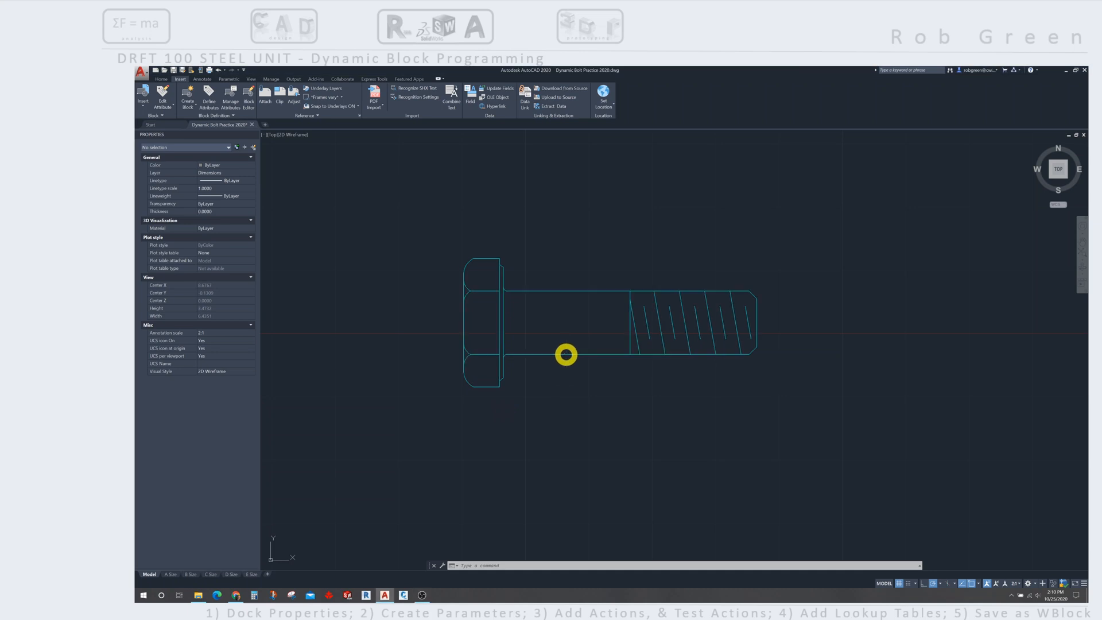
Step: Select the bolt block reference to show its custom dynamic properties
click(566, 354)
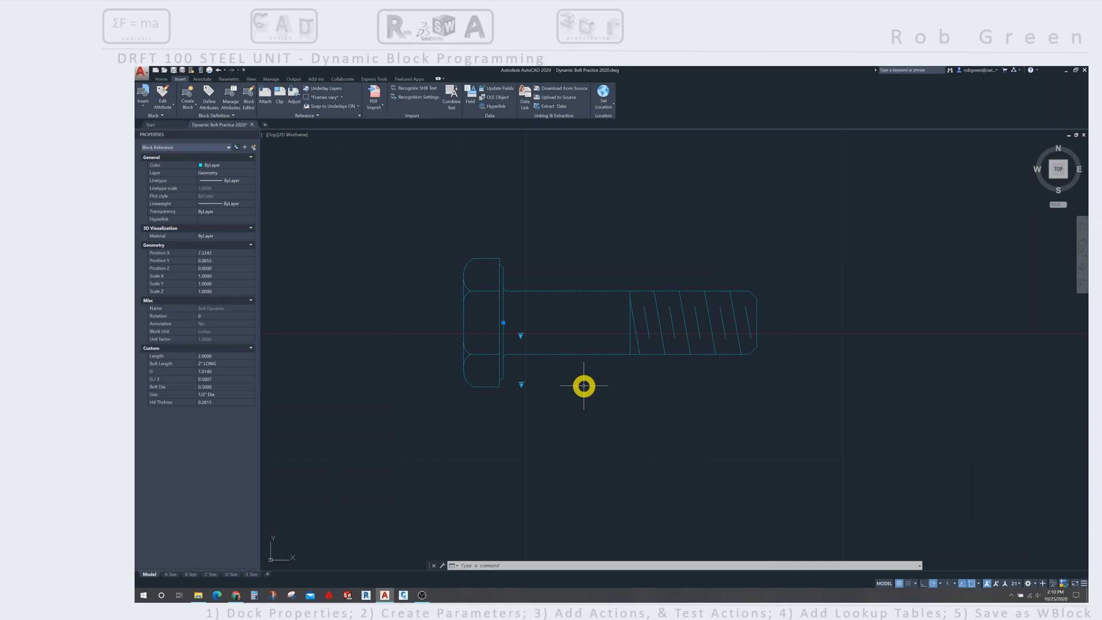
mouse_move(582, 354)
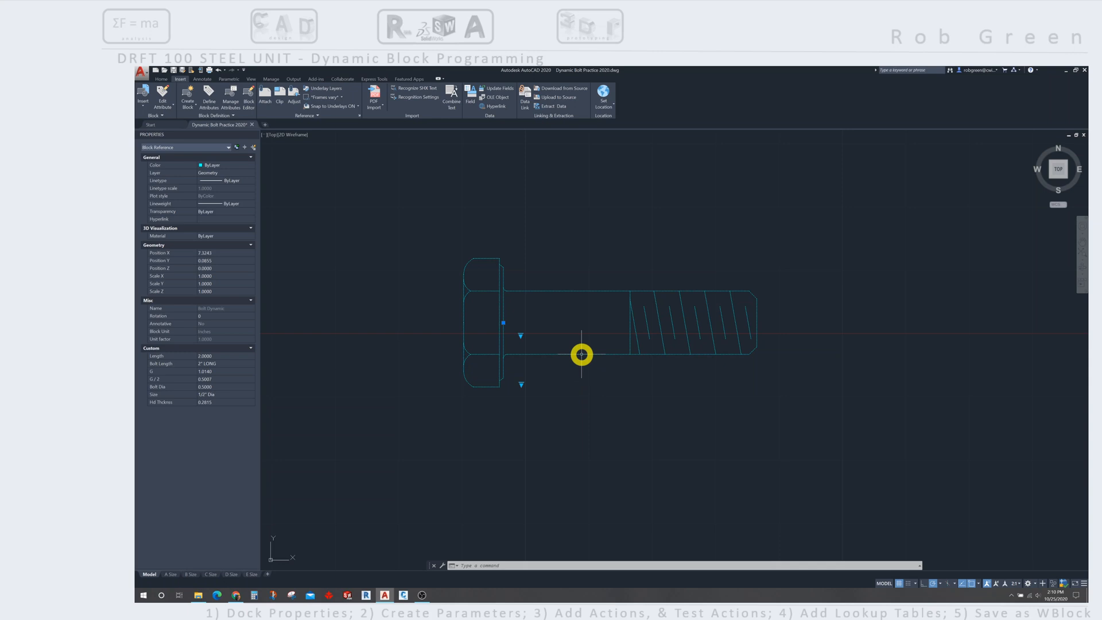
right_click(582, 353)
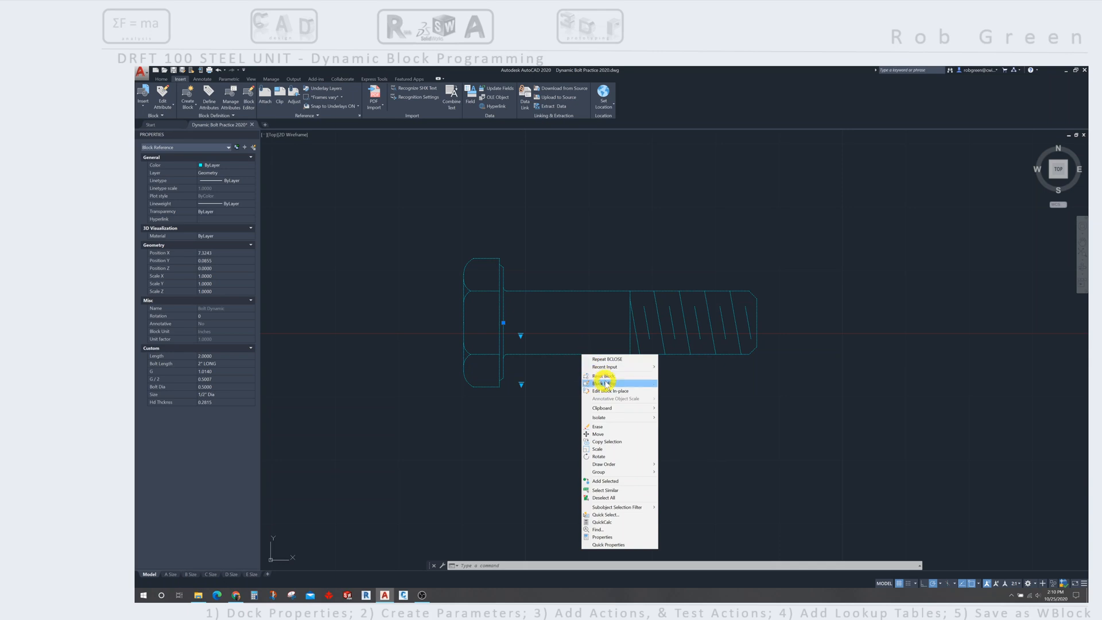
mouse_move(619, 383)
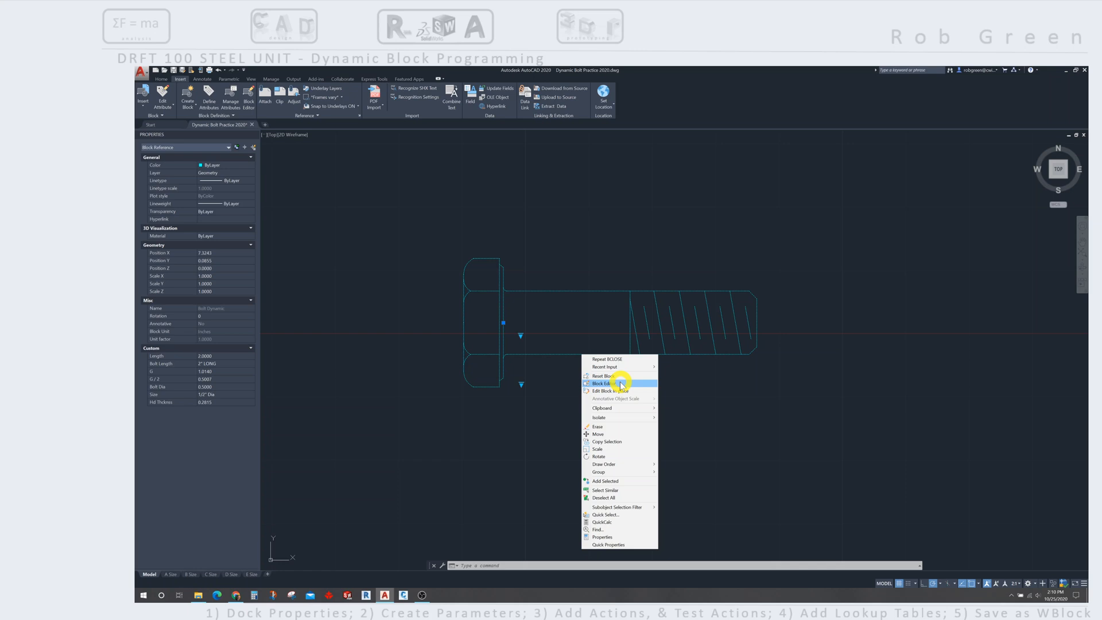
mouse_move(607, 417)
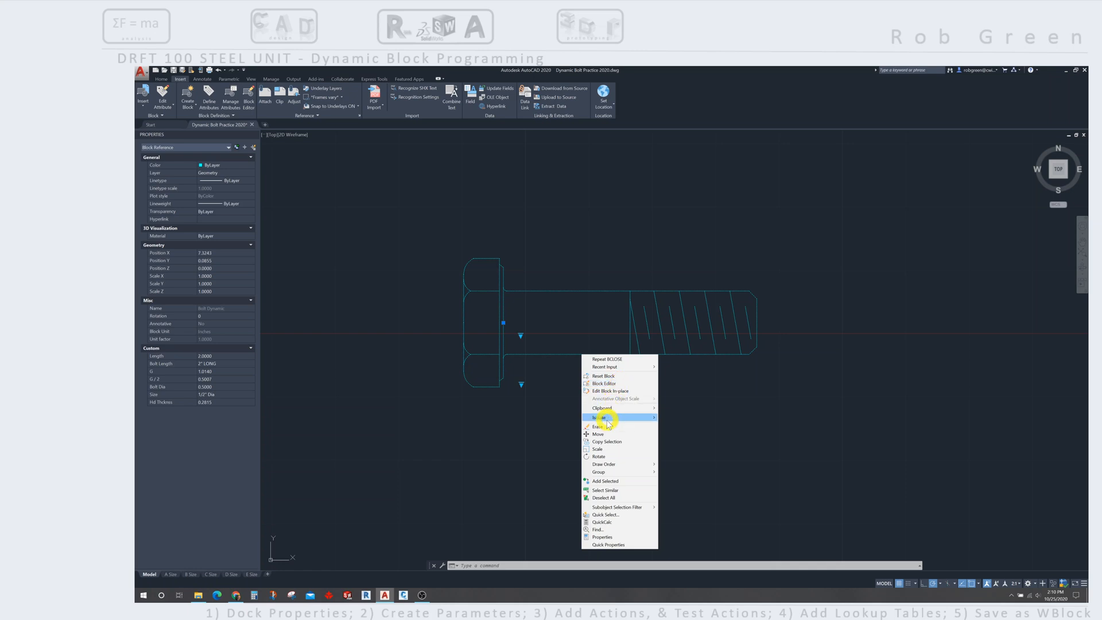
mouse_move(614, 426)
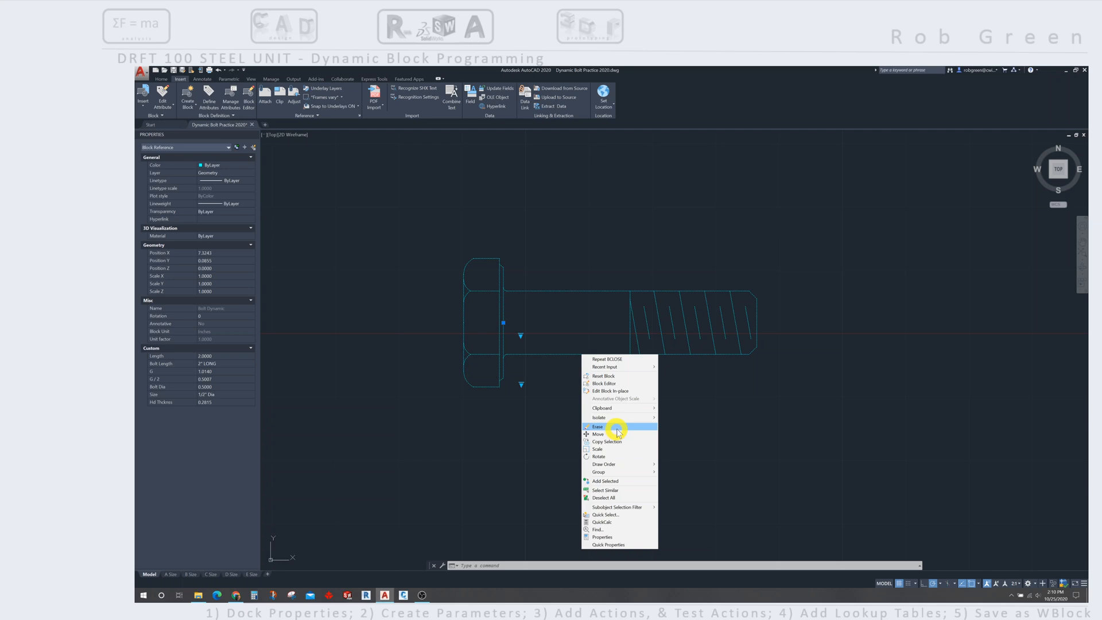
click(597, 426)
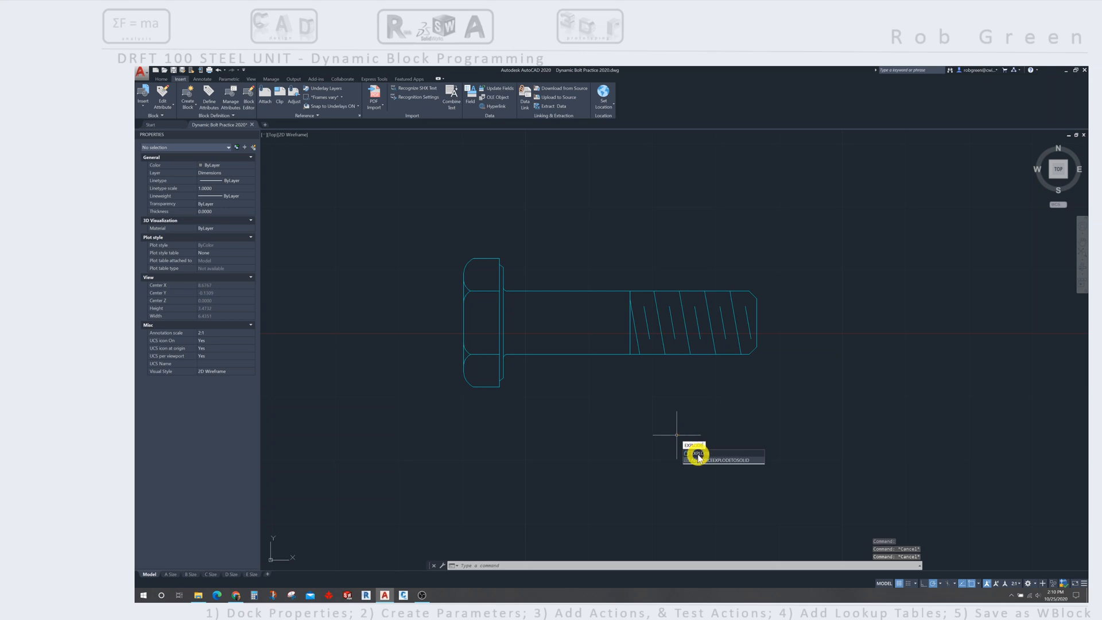
Step: Explode the bolt block into individual lines
click(697, 452)
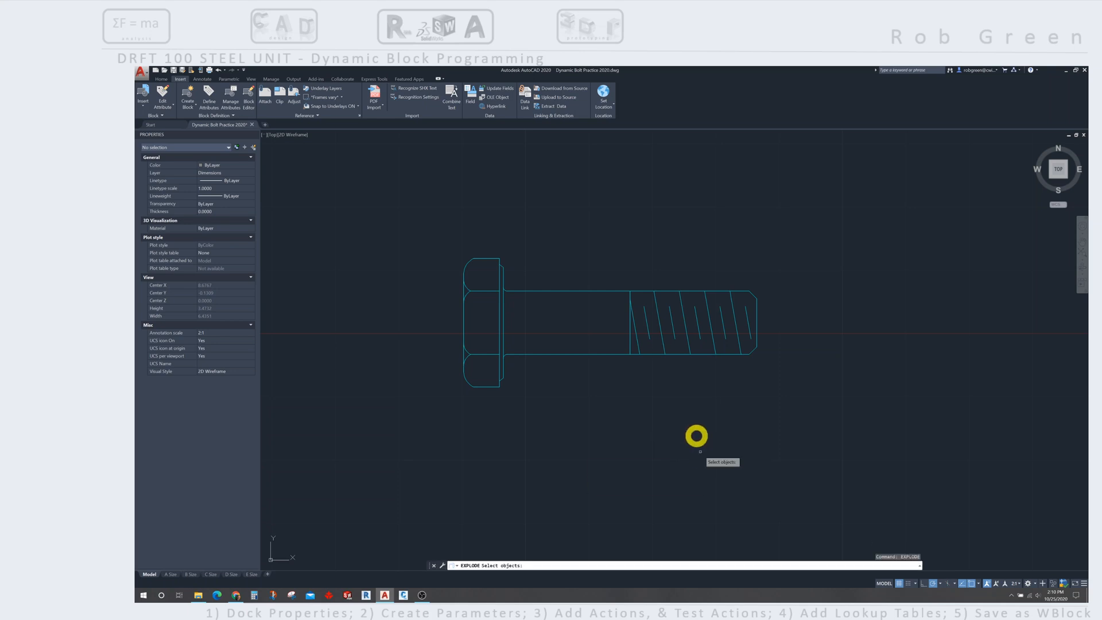
mouse_move(607, 353)
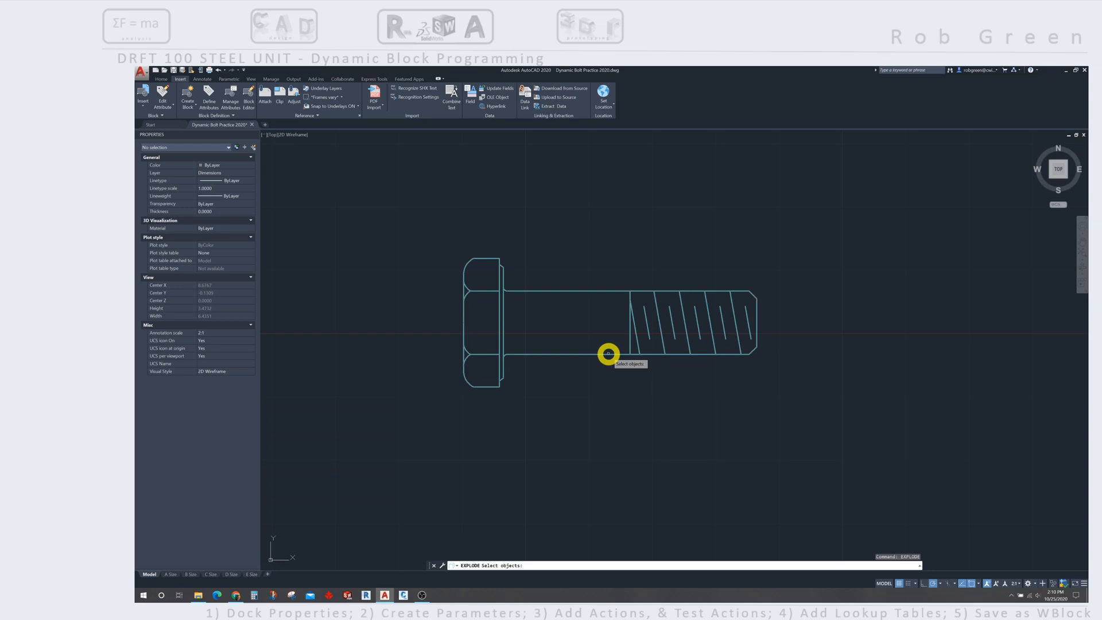
mouse_move(607, 354)
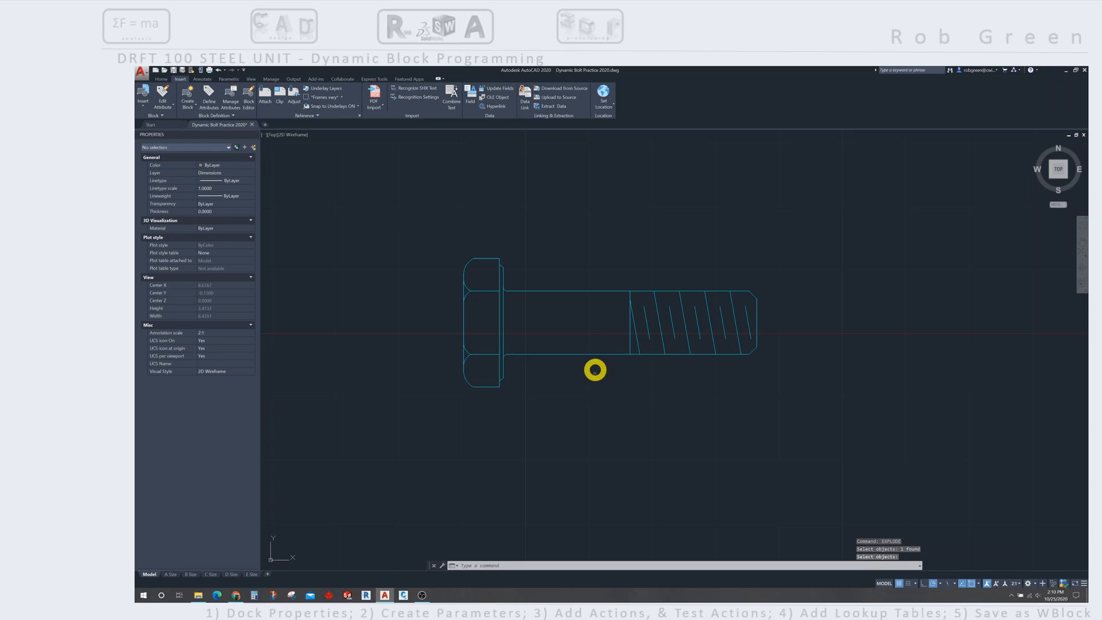
click(593, 355)
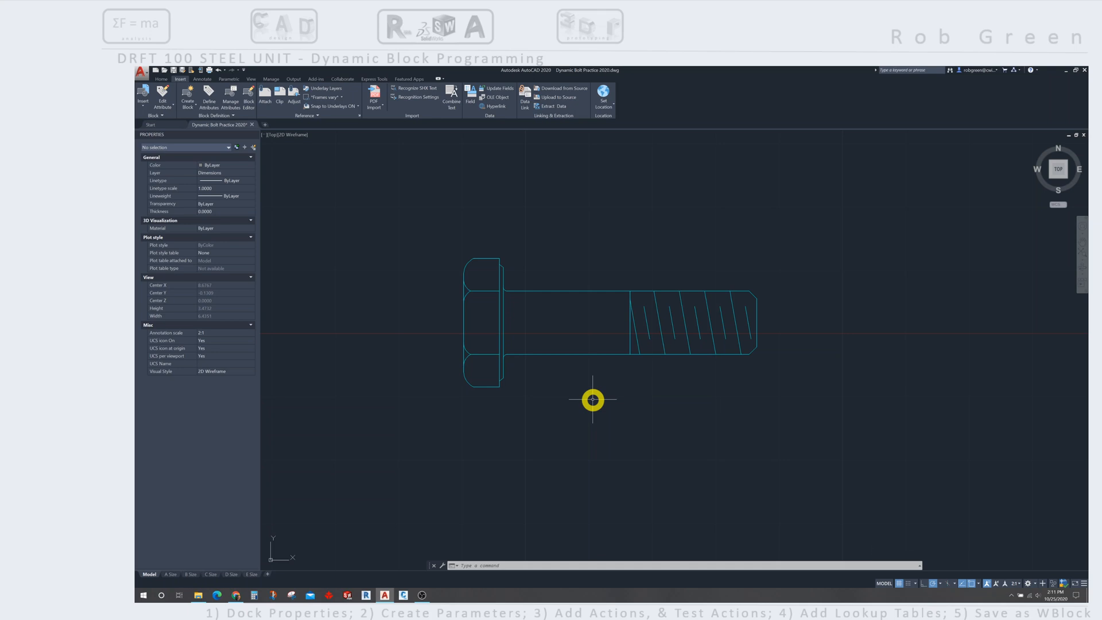
mouse_move(436, 231)
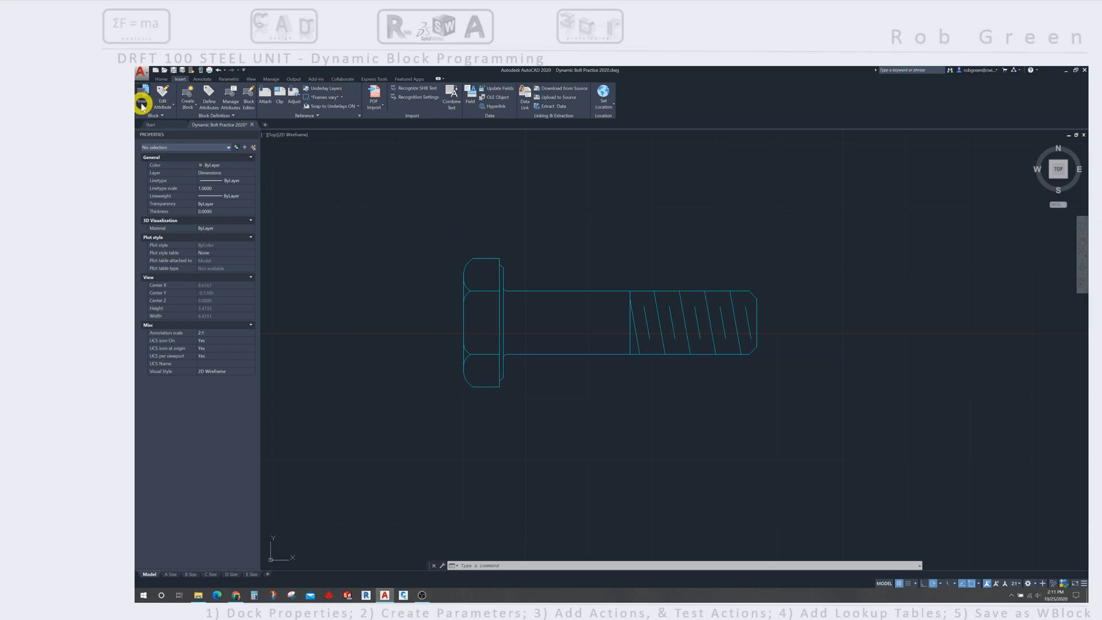
click(142, 98)
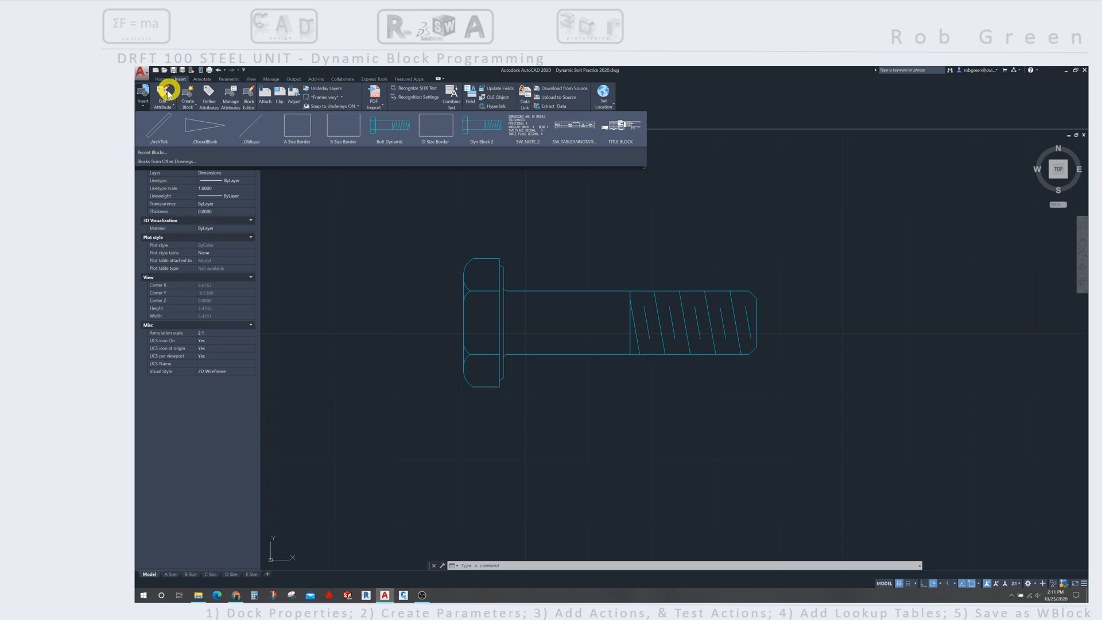
mouse_move(188, 108)
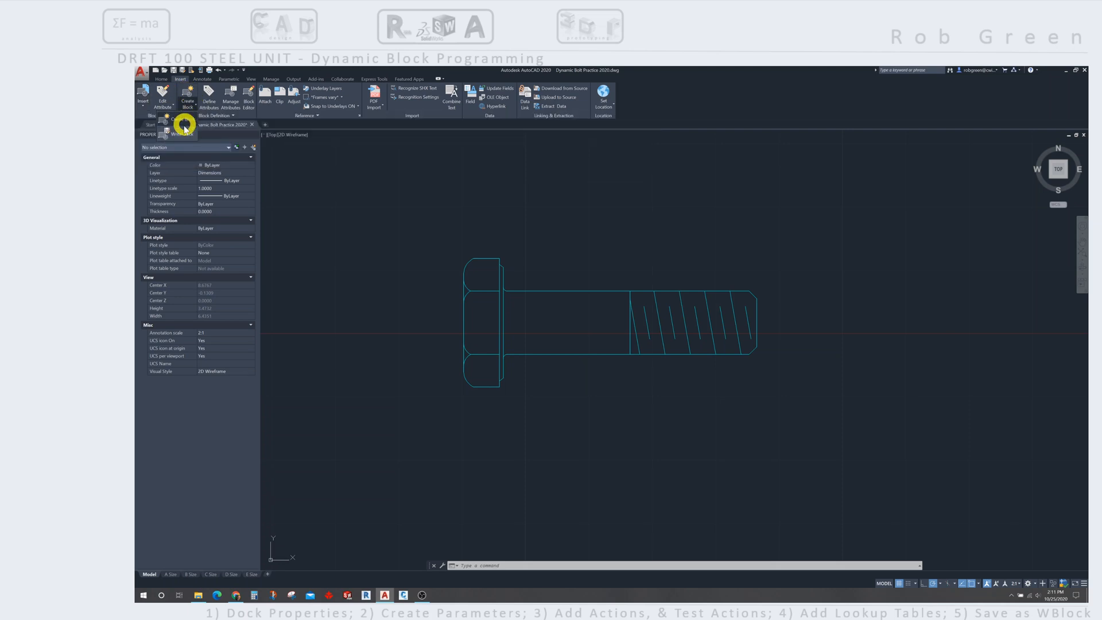
mouse_move(181, 129)
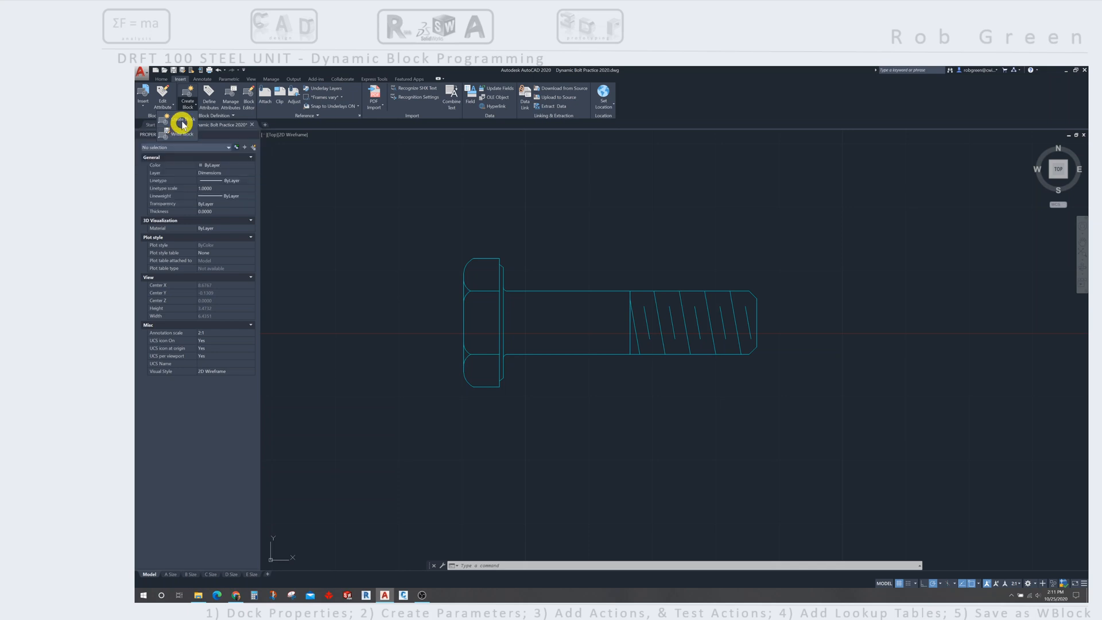
mouse_move(183, 122)
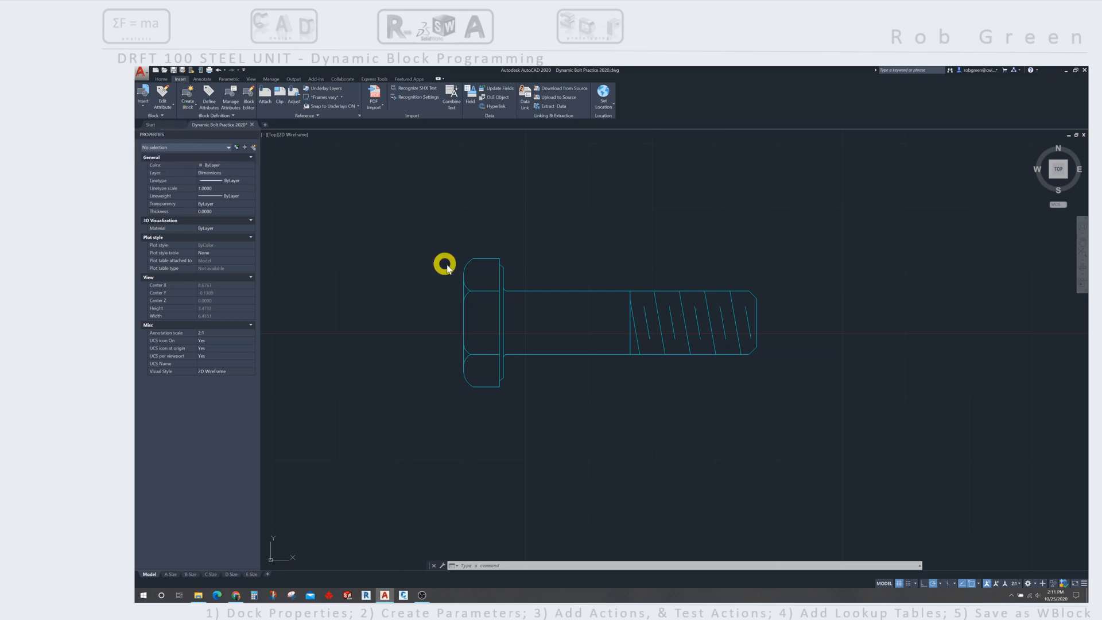
Step: Define block 'Dynamic Bolt 3' with base point and objects specified on-screen
click(187, 95)
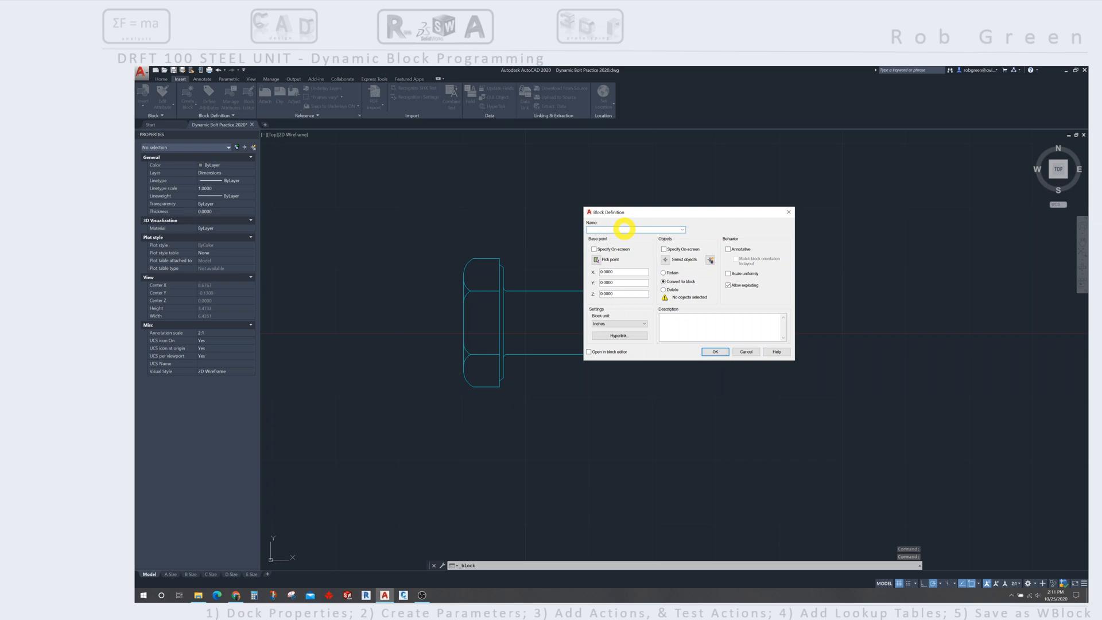
text(Dynamic Bolt 3)
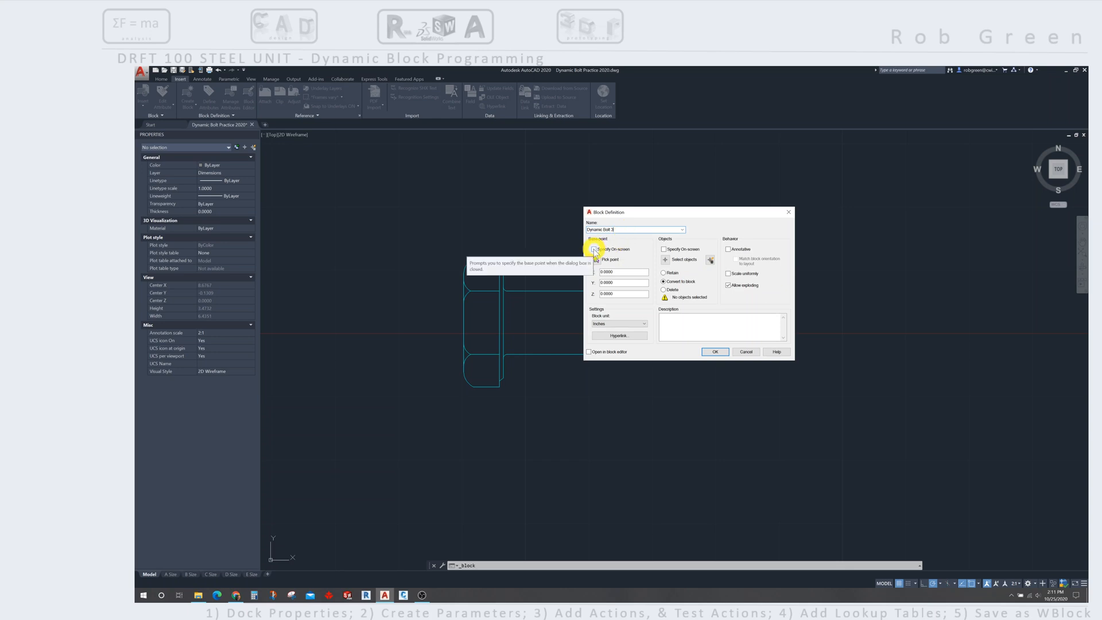
click(595, 249)
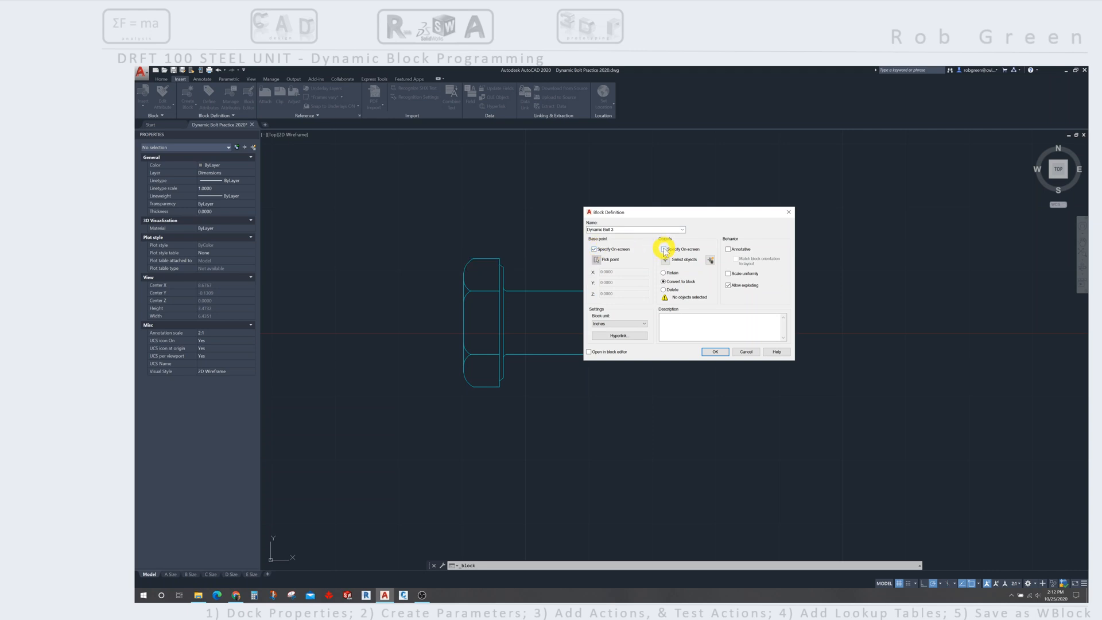
click(664, 249)
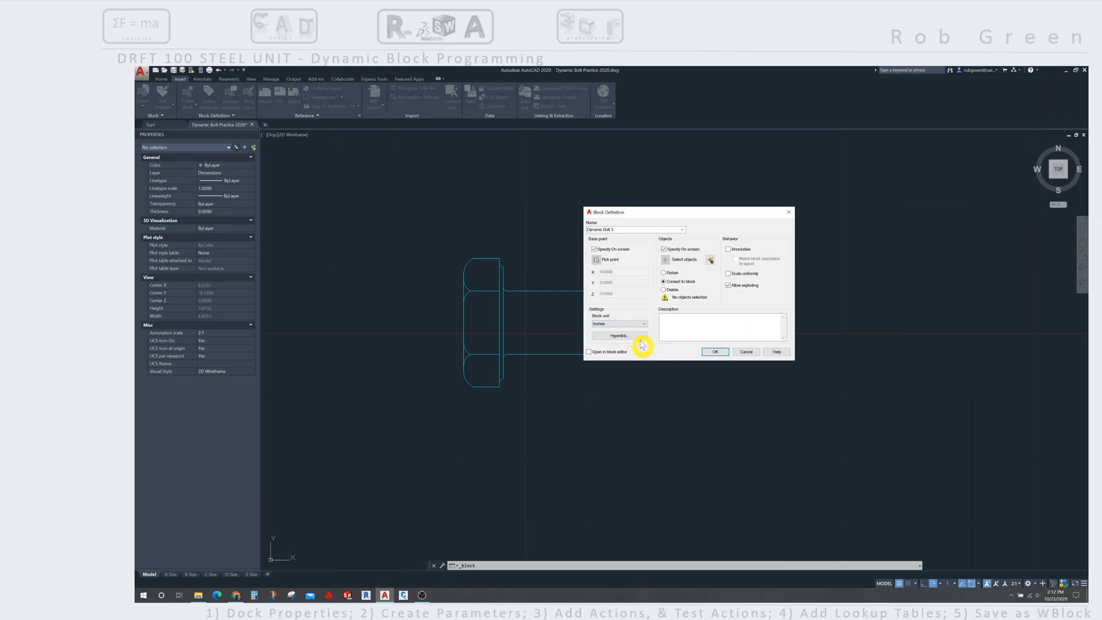
mouse_move(665, 344)
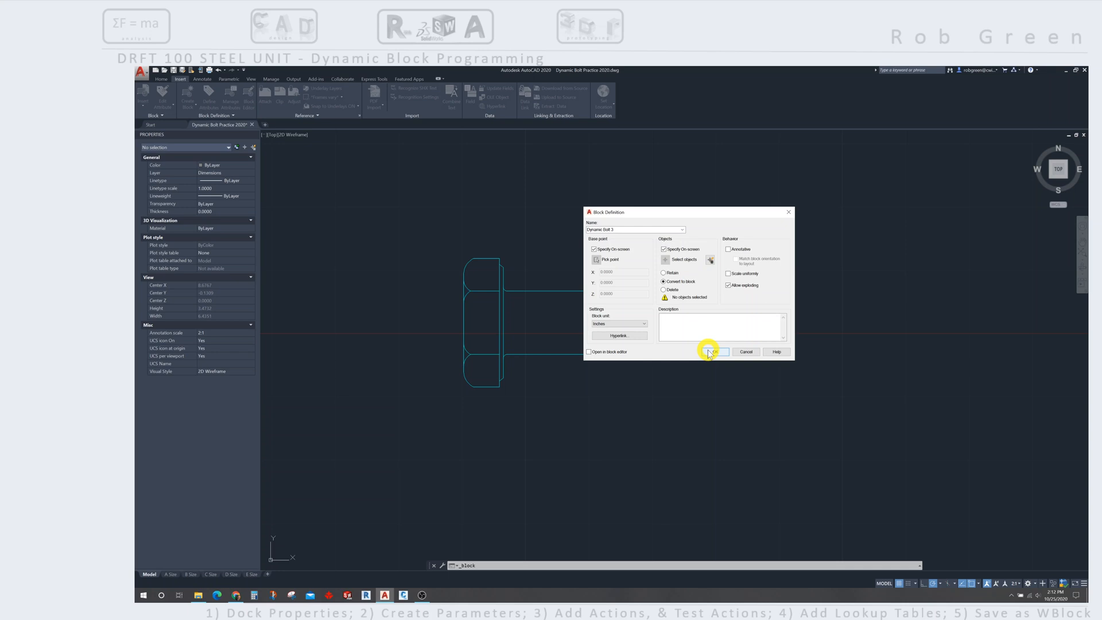
mouse_move(588, 352)
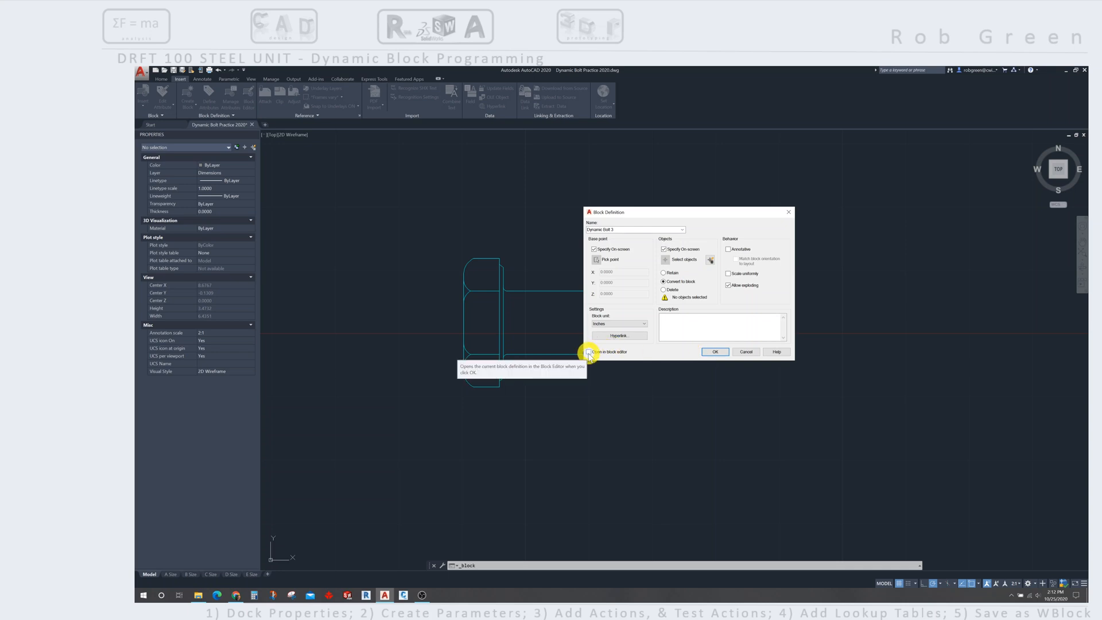
mouse_move(588, 353)
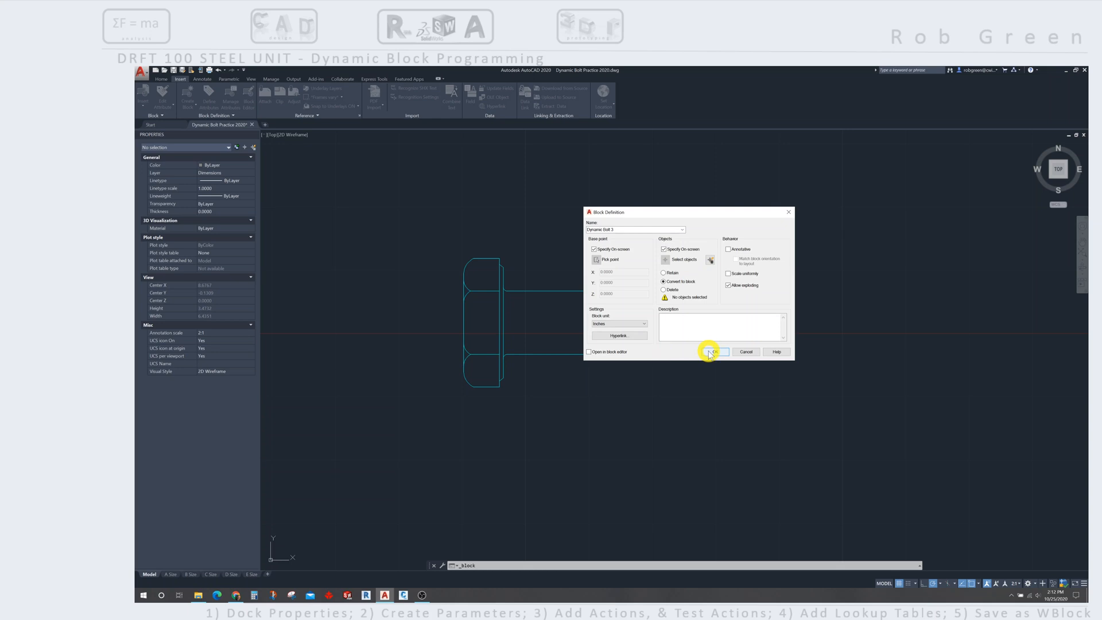
Step: Base the block at the head/shank line midpoint and window-select the bolt lines
click(713, 352)
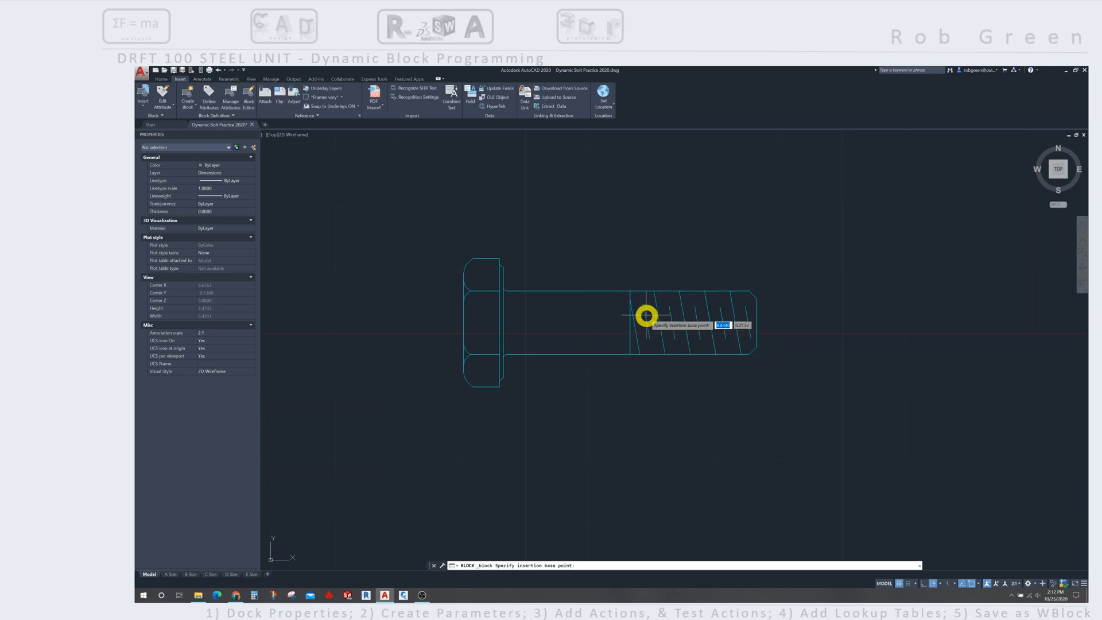
mouse_move(532, 318)
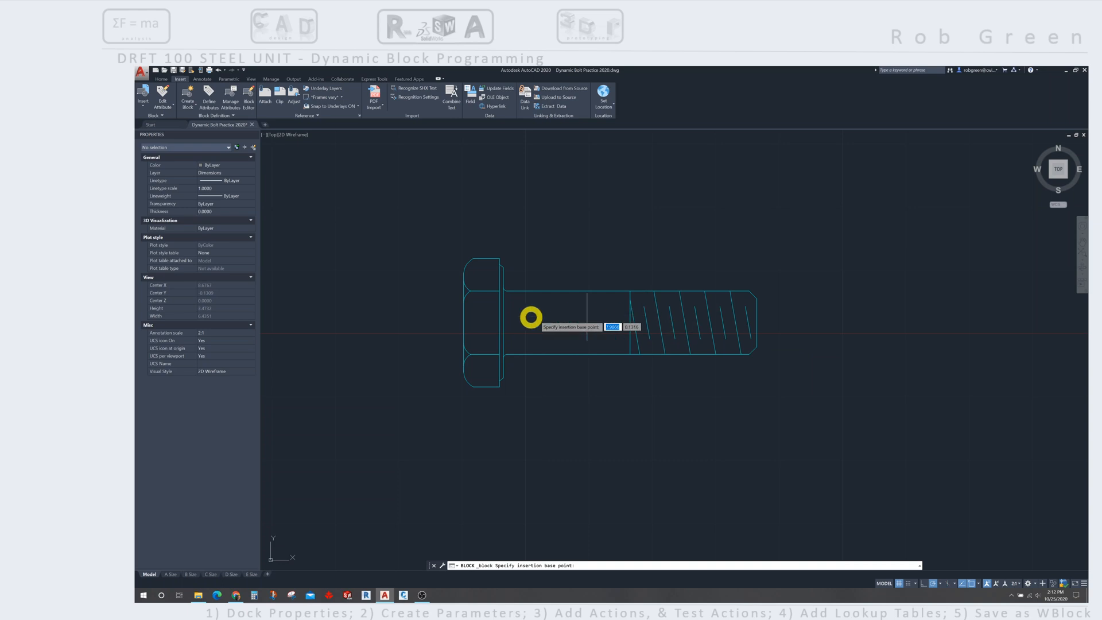
mouse_move(501, 326)
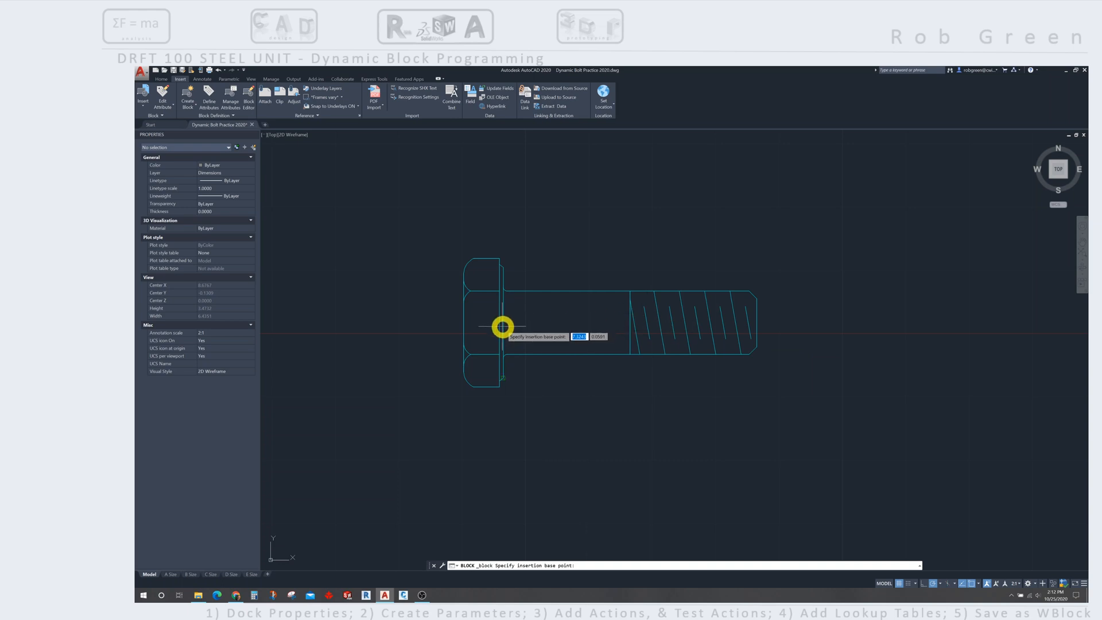
mouse_move(504, 336)
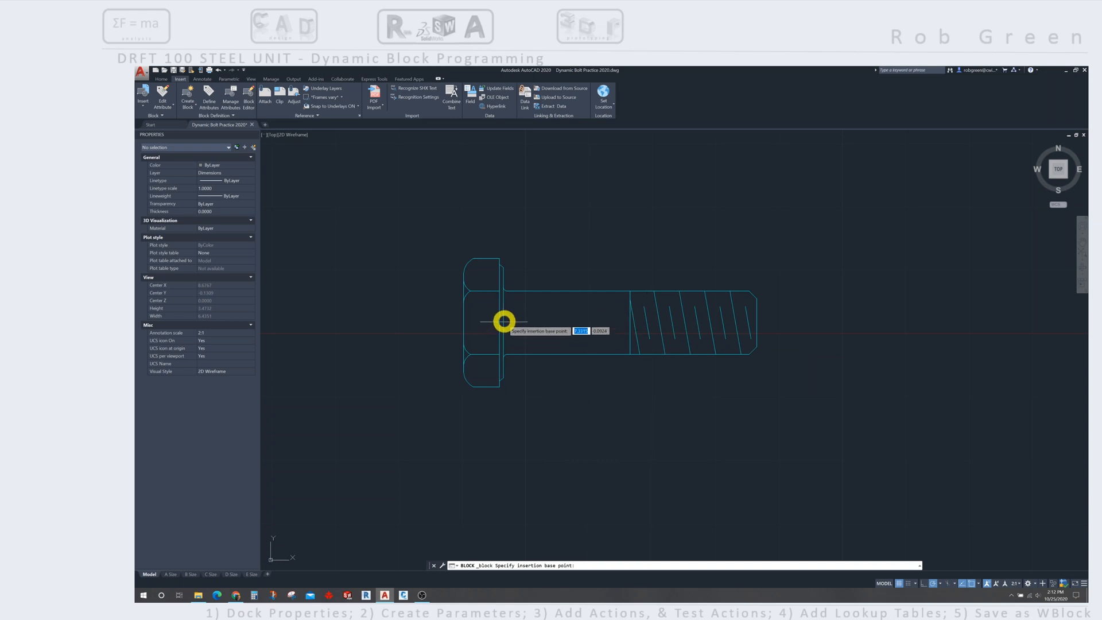
mouse_move(917, 535)
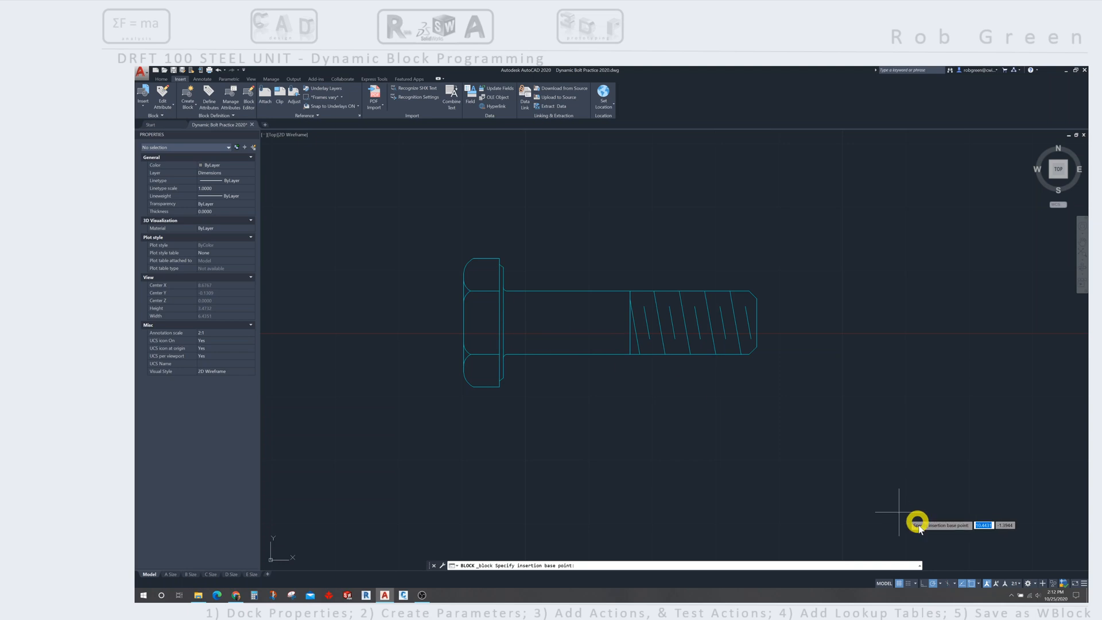
mouse_move(978, 581)
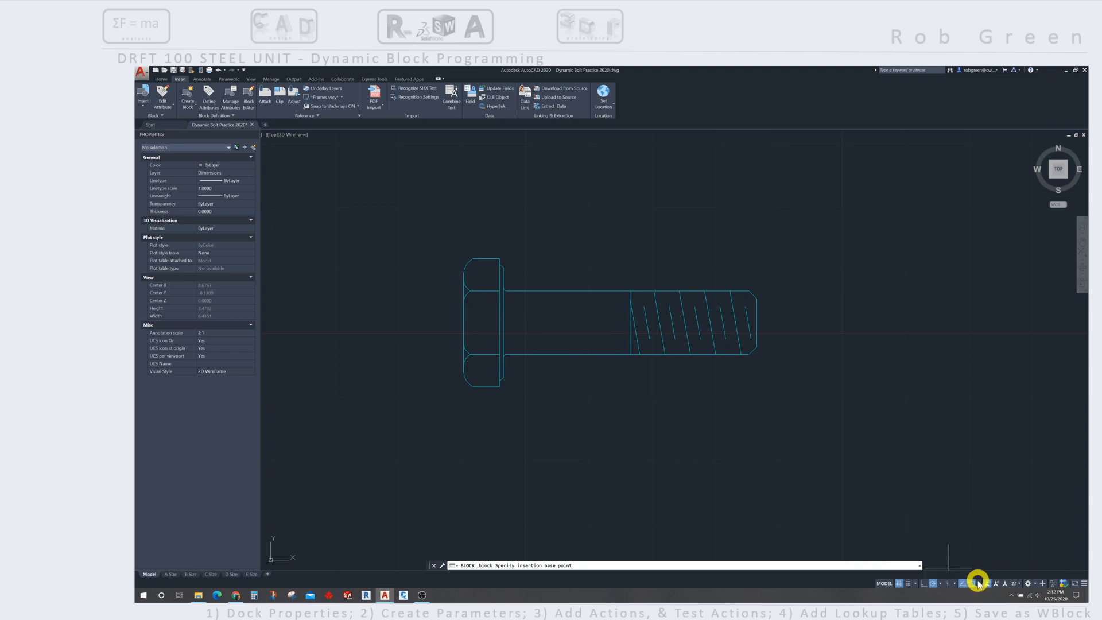
click(971, 583)
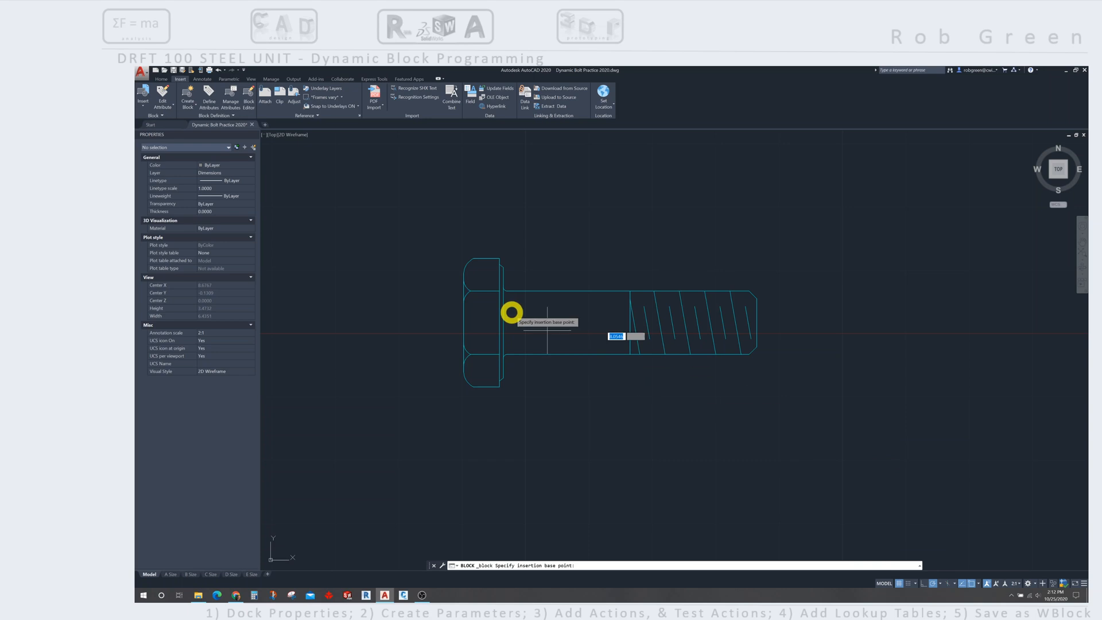
mouse_move(501, 325)
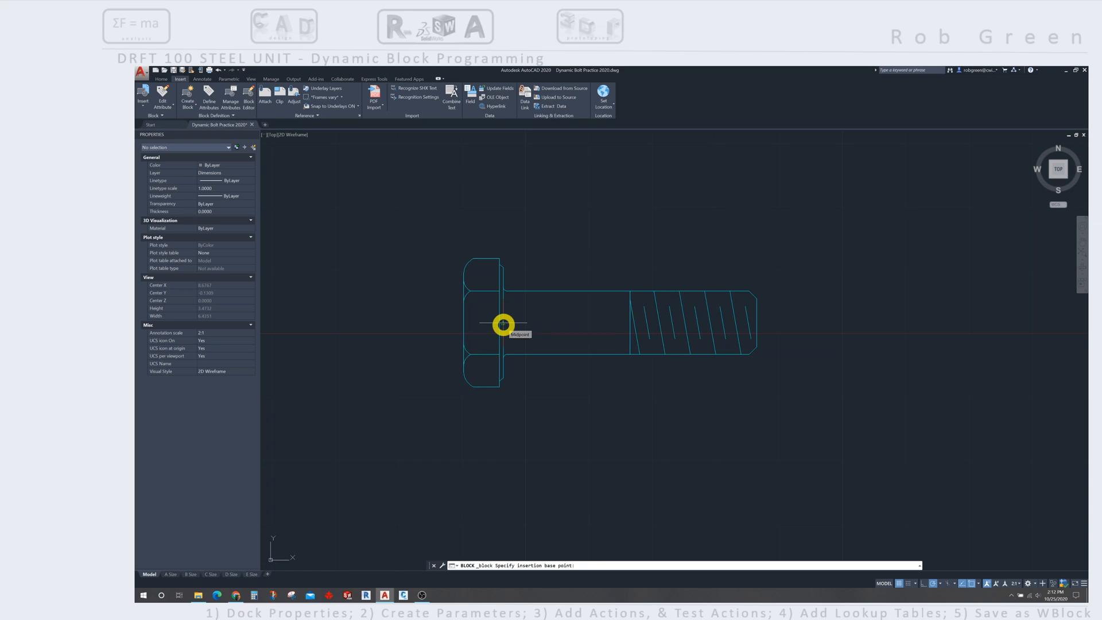
click(501, 324)
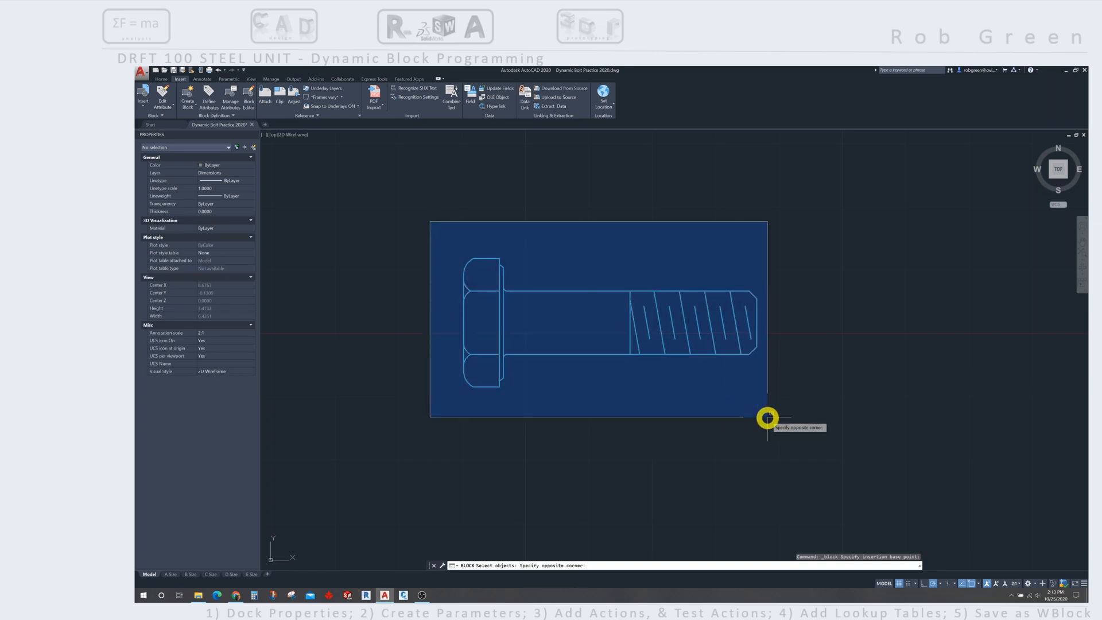
click(766, 416)
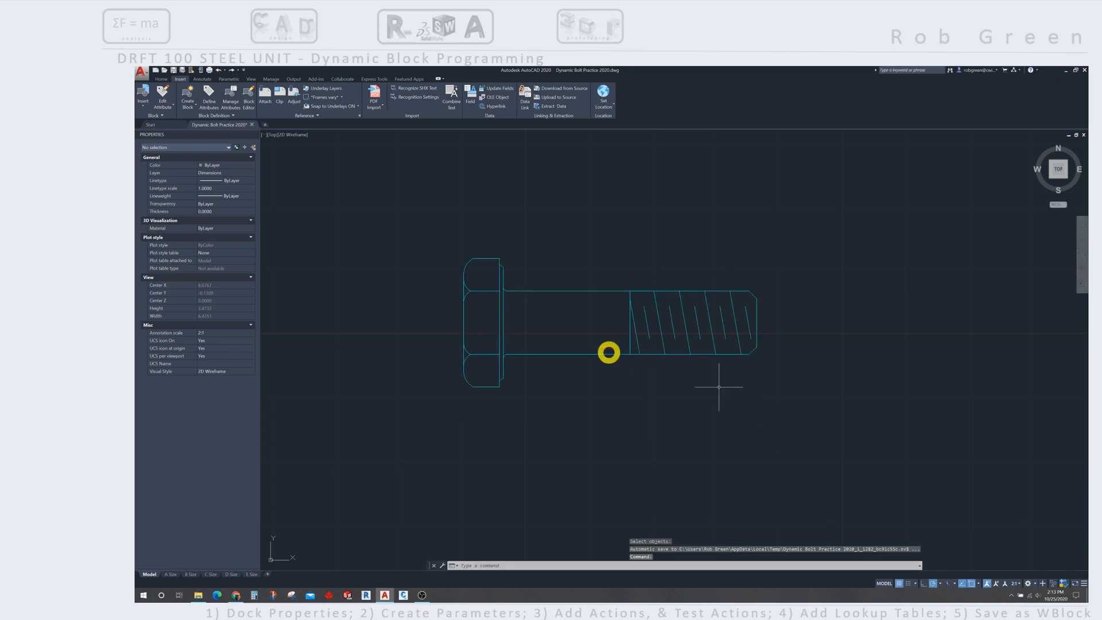
Step: Select the Dynamic Bolt 3 block and choose Block Editor from its shortcut menu
click(609, 353)
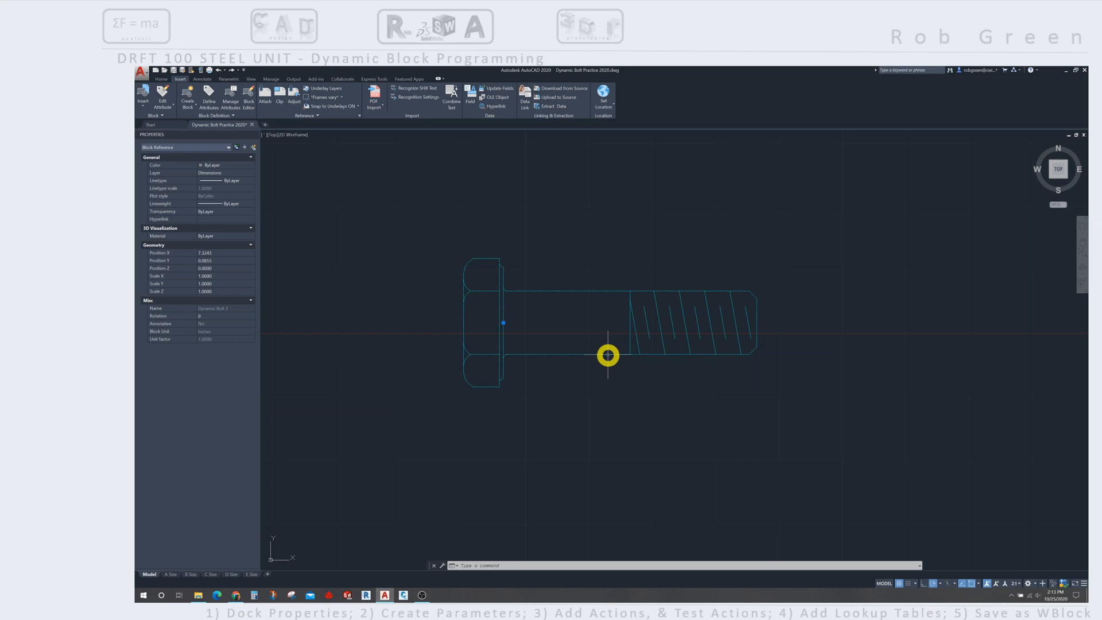
right_click(609, 355)
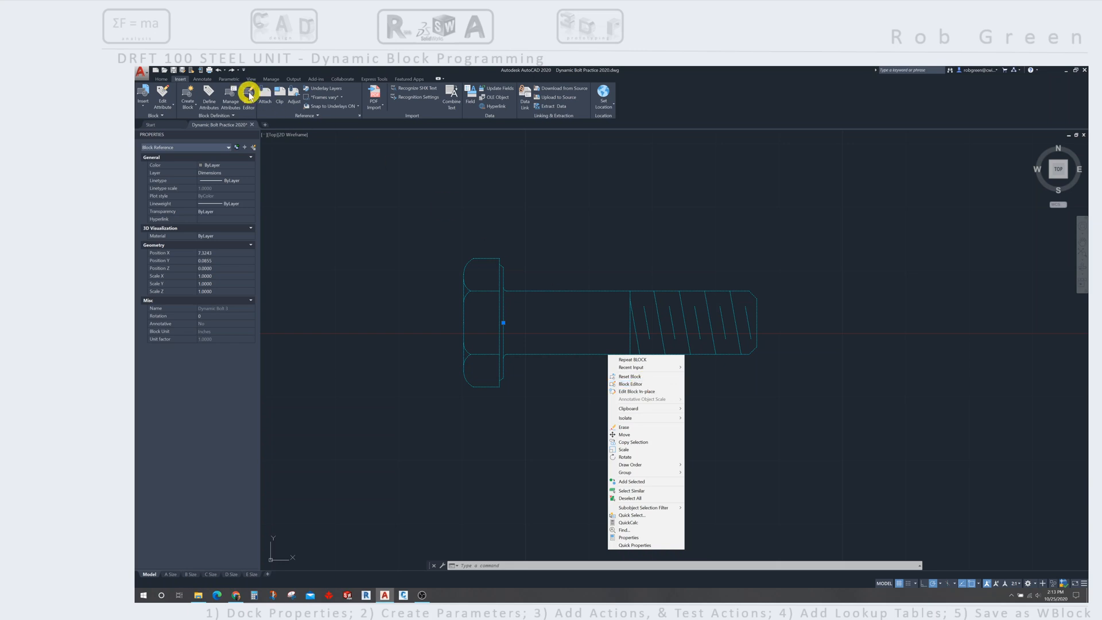
mouse_move(646, 394)
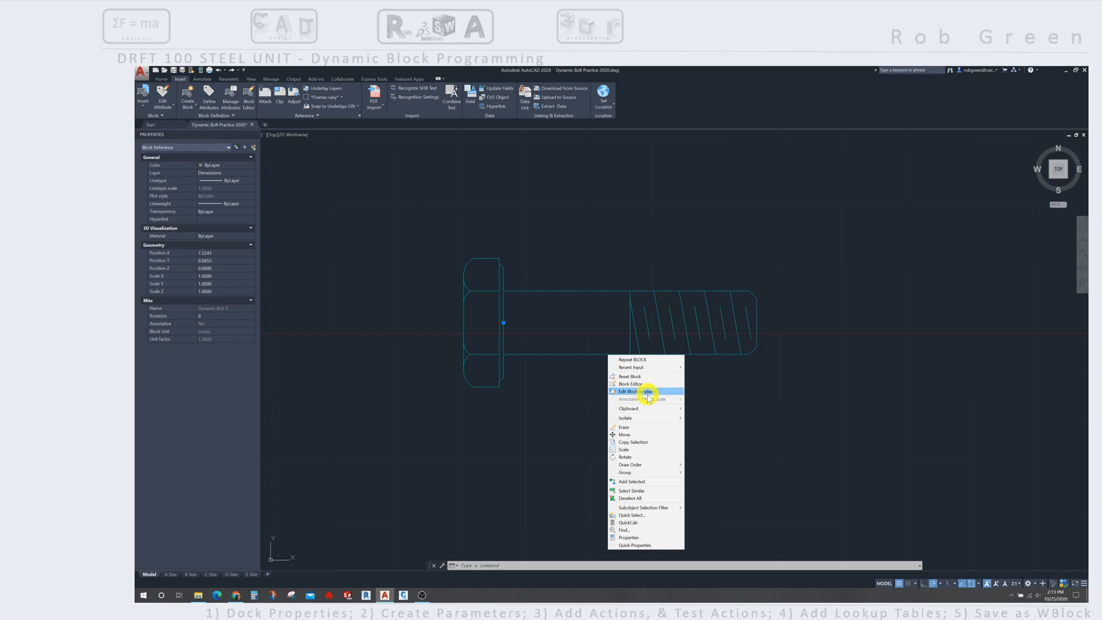
mouse_move(638, 382)
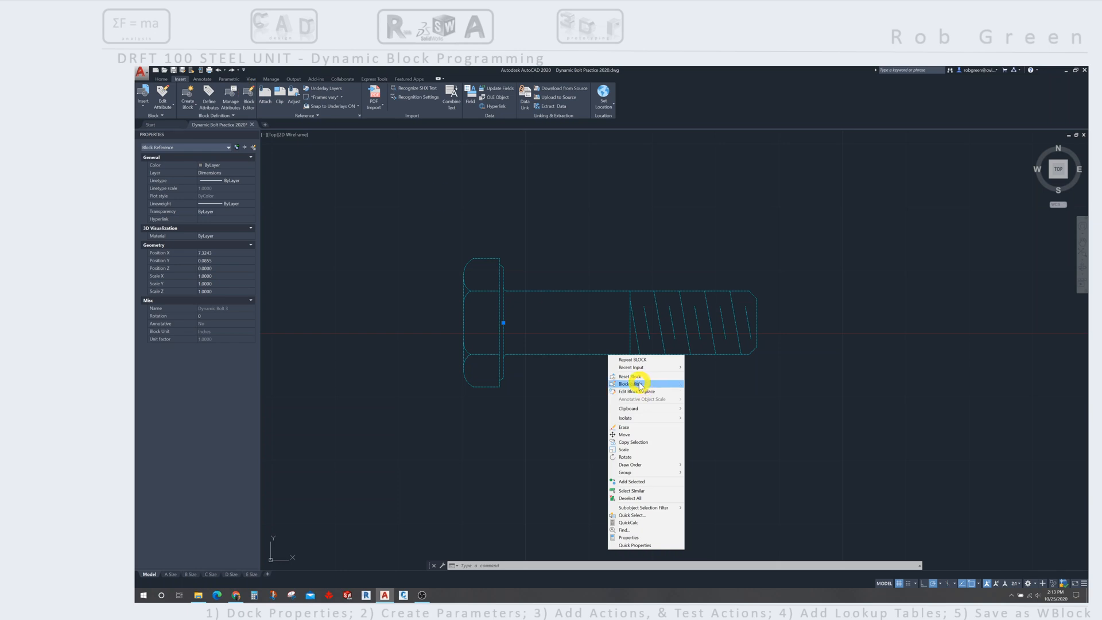
click(625, 383)
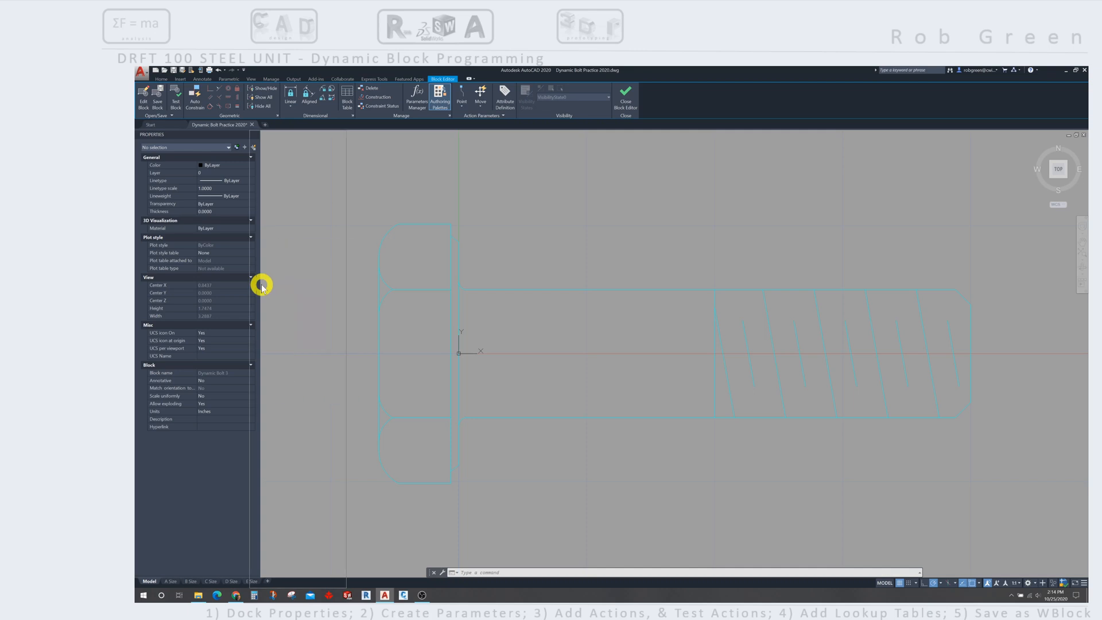
Step: Show the Block Authoring Palettes beside the Properties palette
click(440, 96)
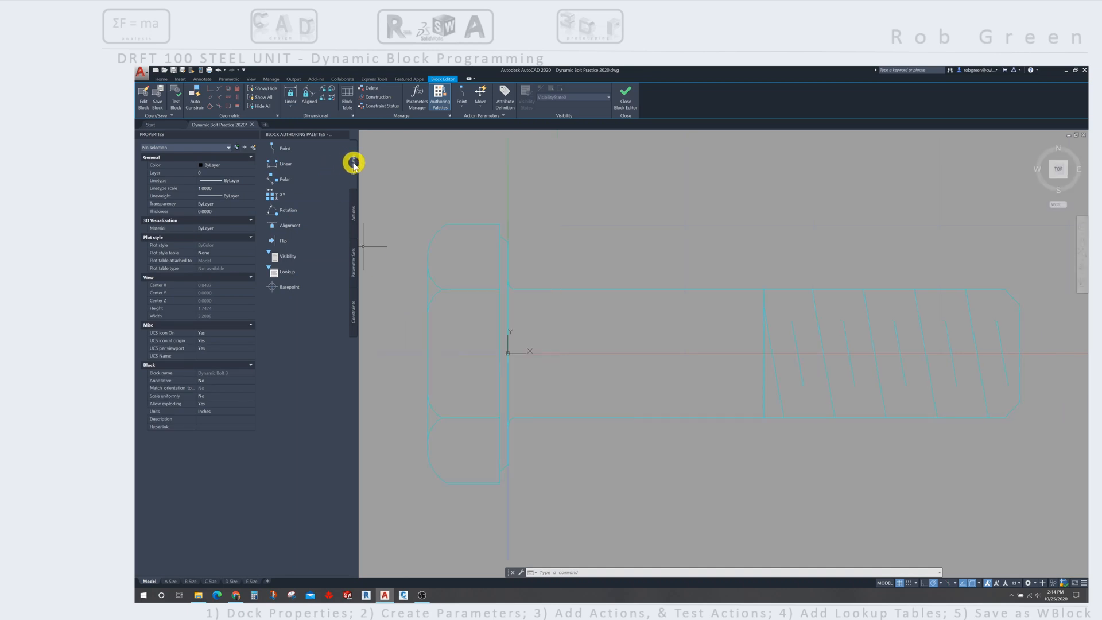
mouse_move(353, 222)
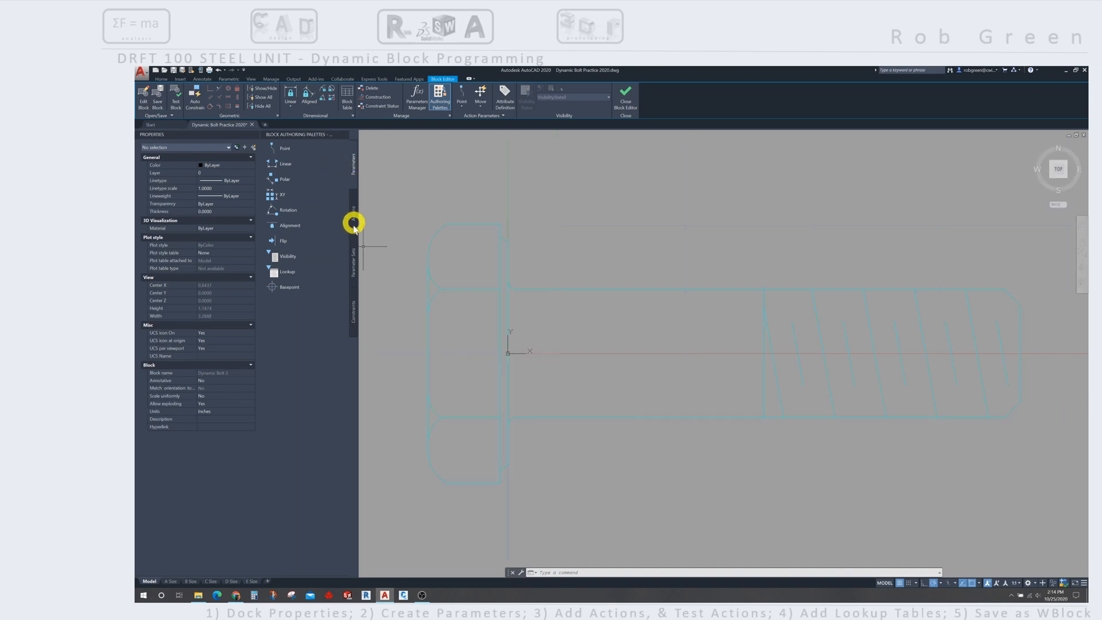
mouse_move(328, 268)
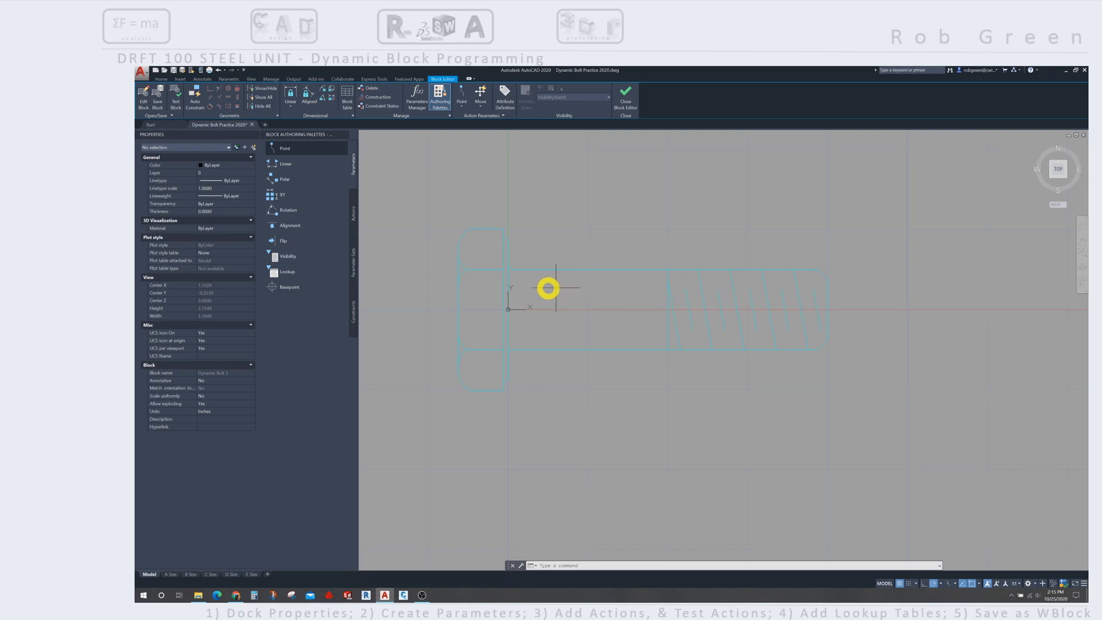
mouse_move(284, 161)
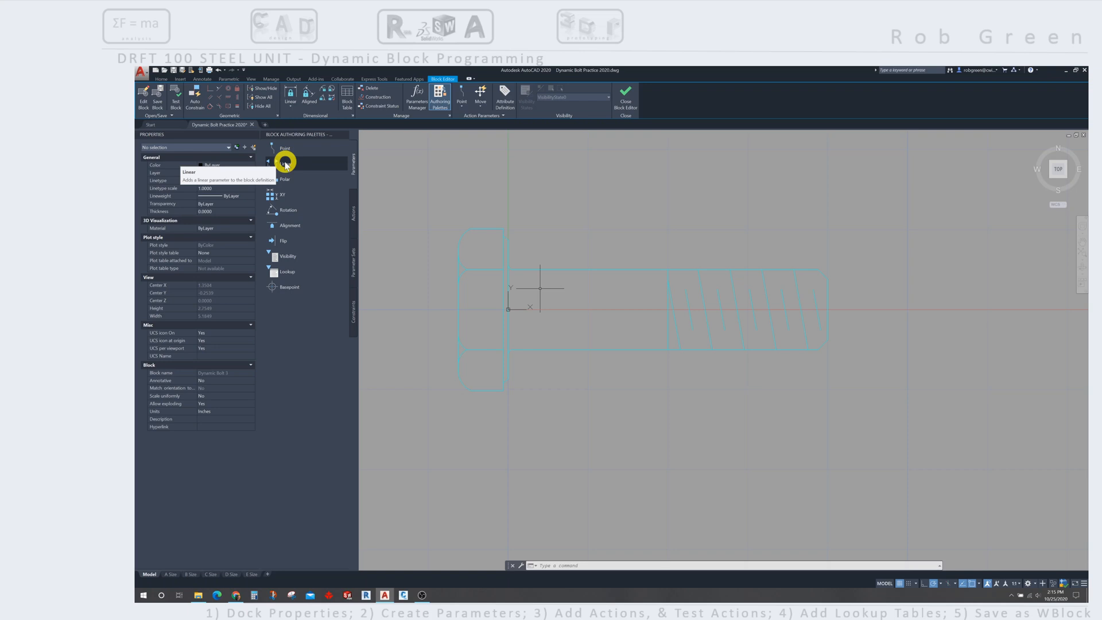
Step: Add a linear parameter across the thread end's endpoints and select it
click(284, 164)
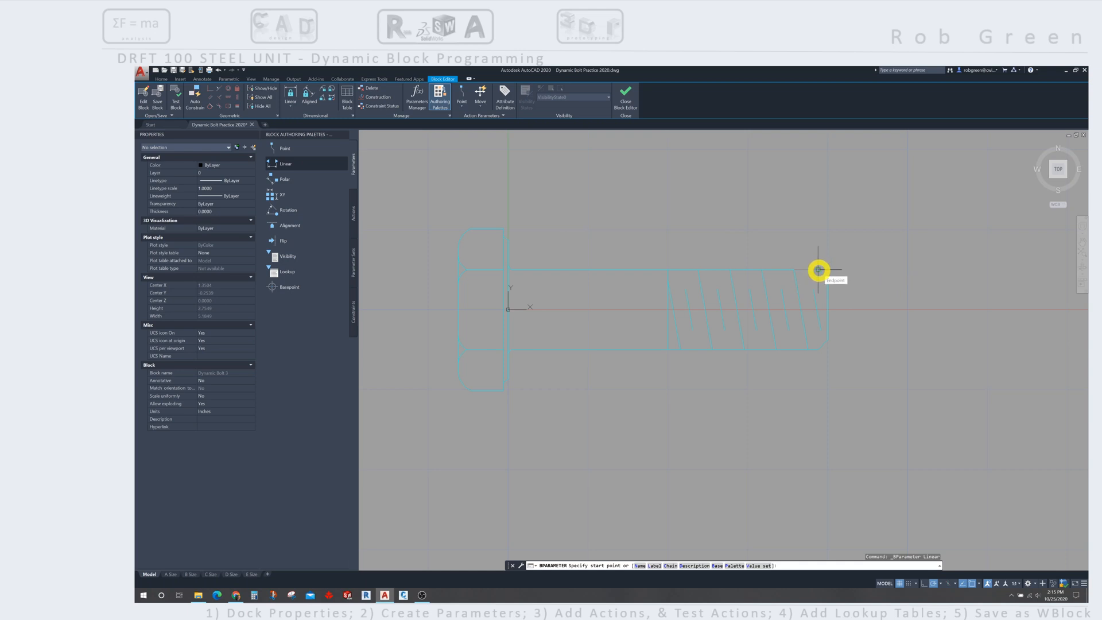
click(819, 269)
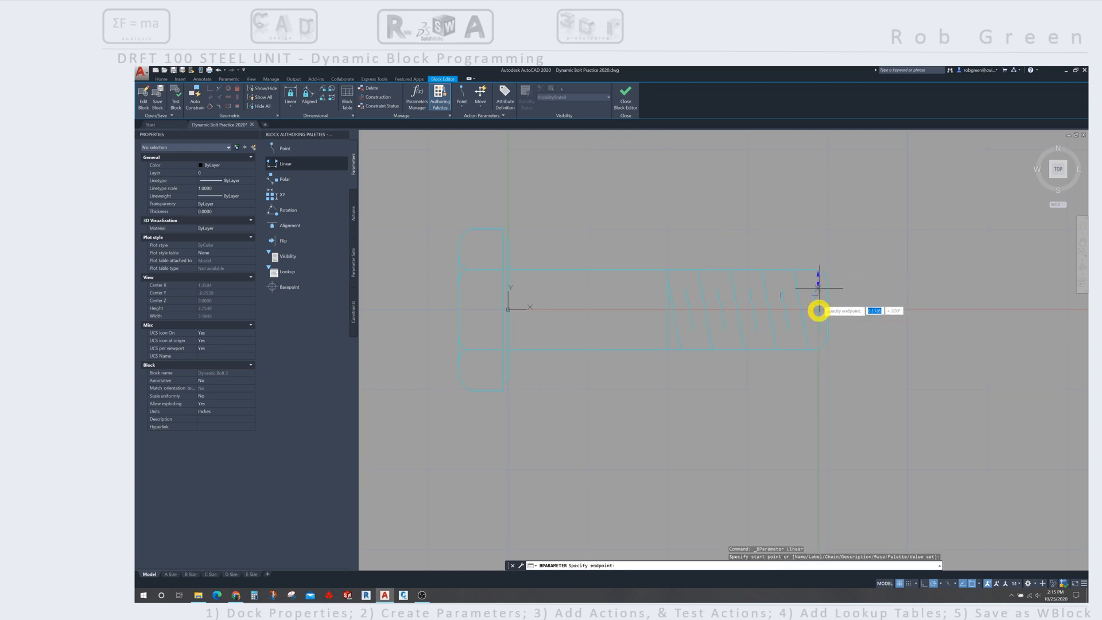
mouse_move(816, 350)
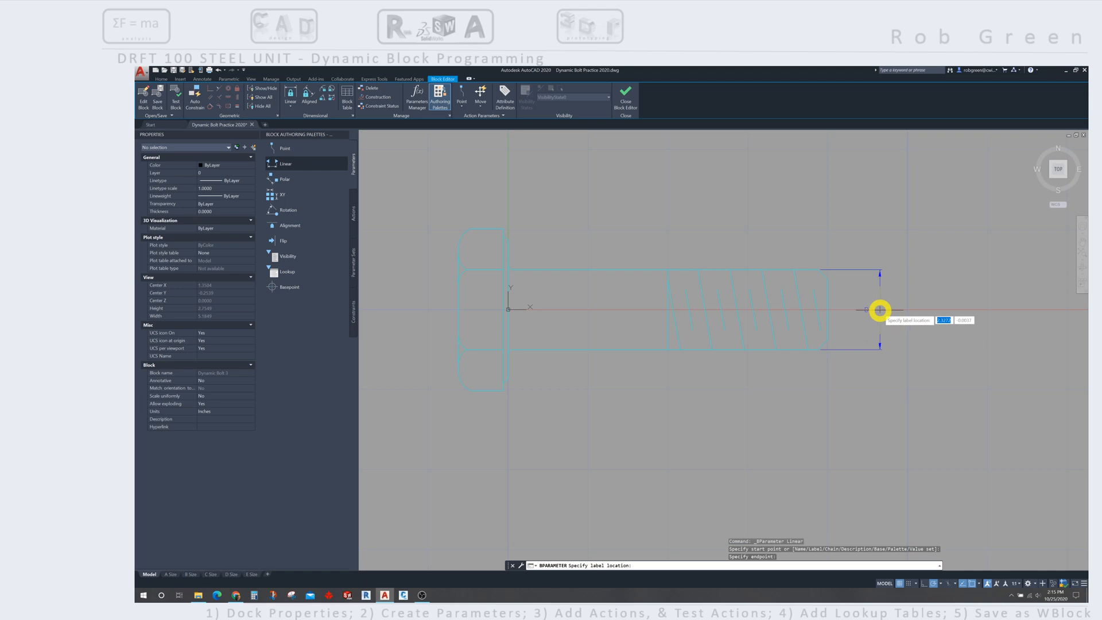
click(879, 309)
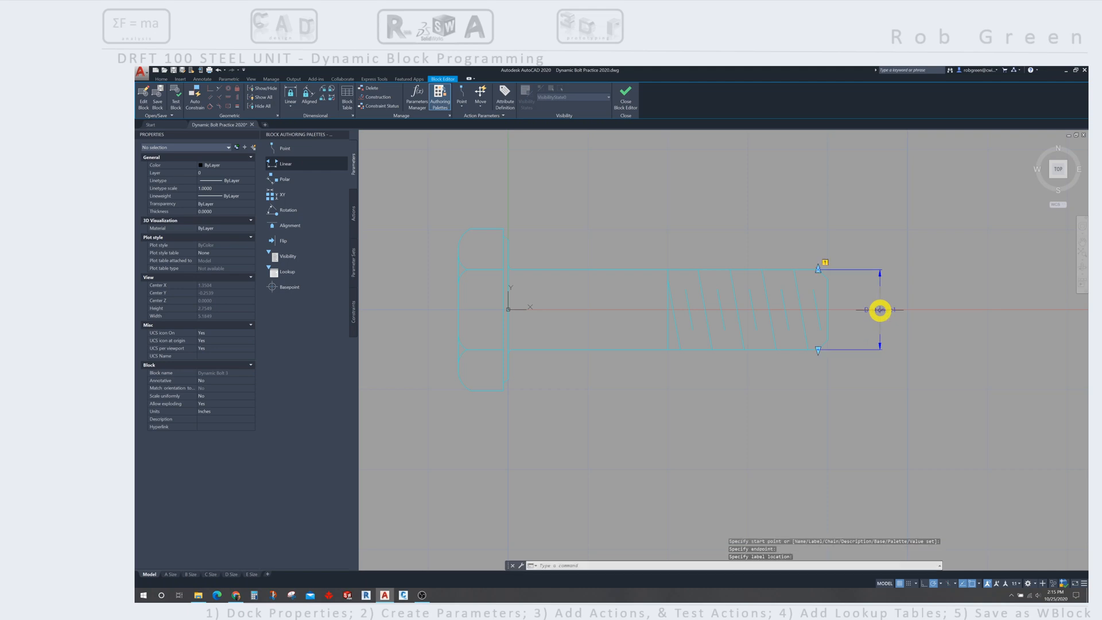
click(879, 310)
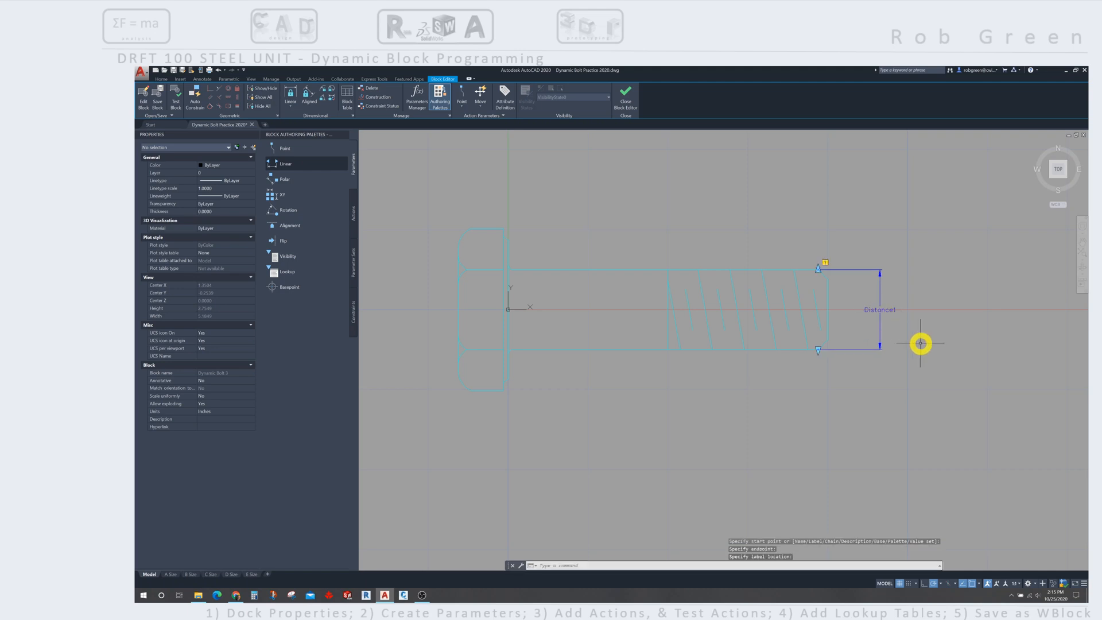
mouse_move(892, 322)
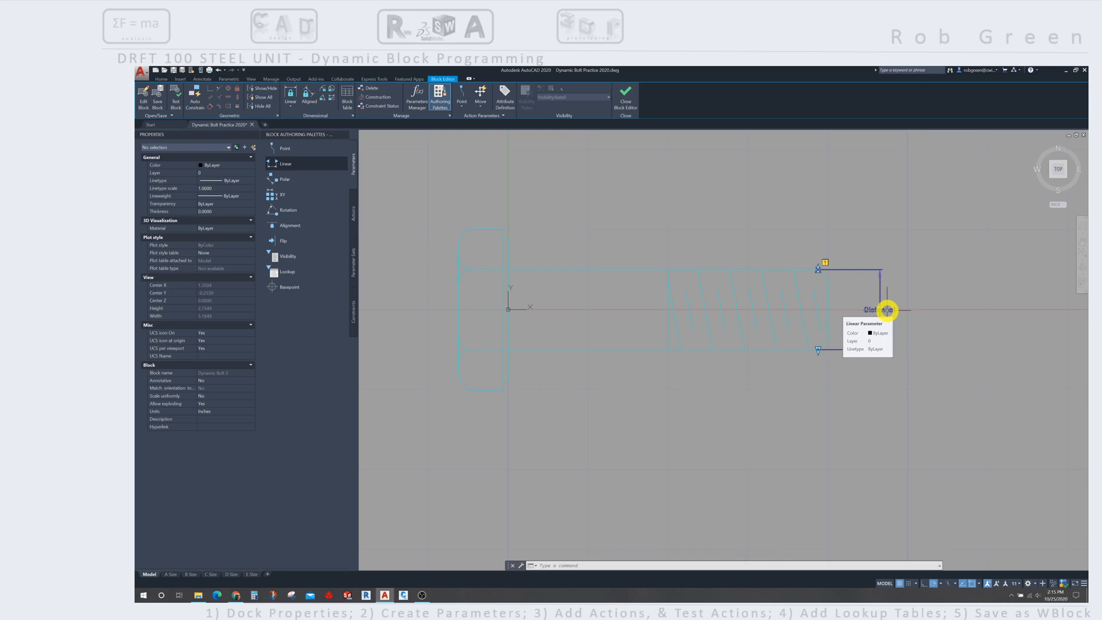
click(894, 326)
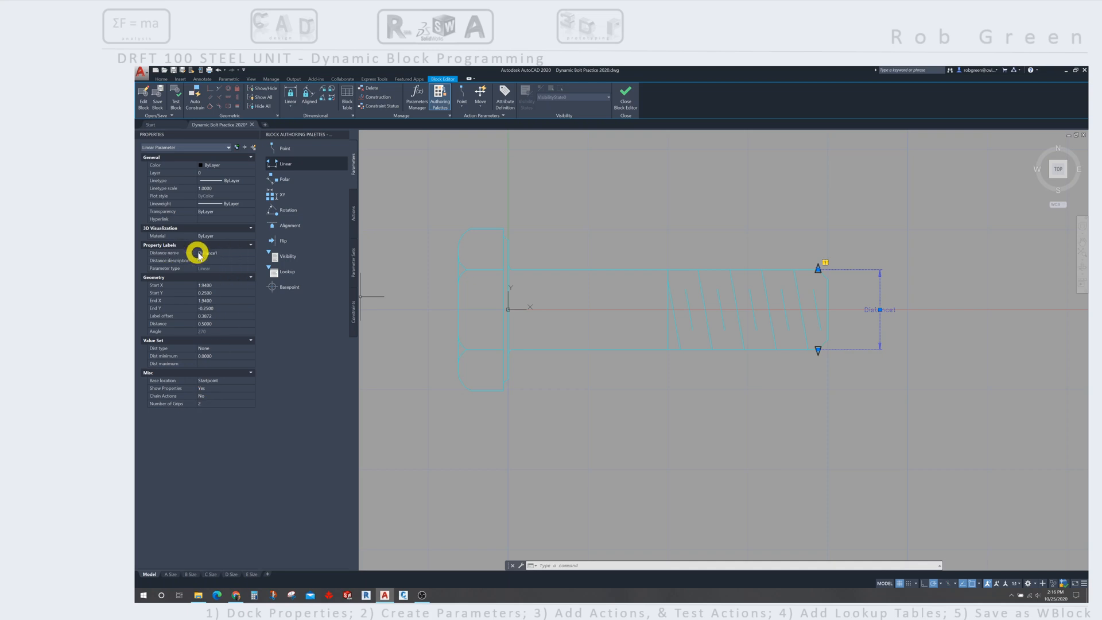
mouse_move(217, 251)
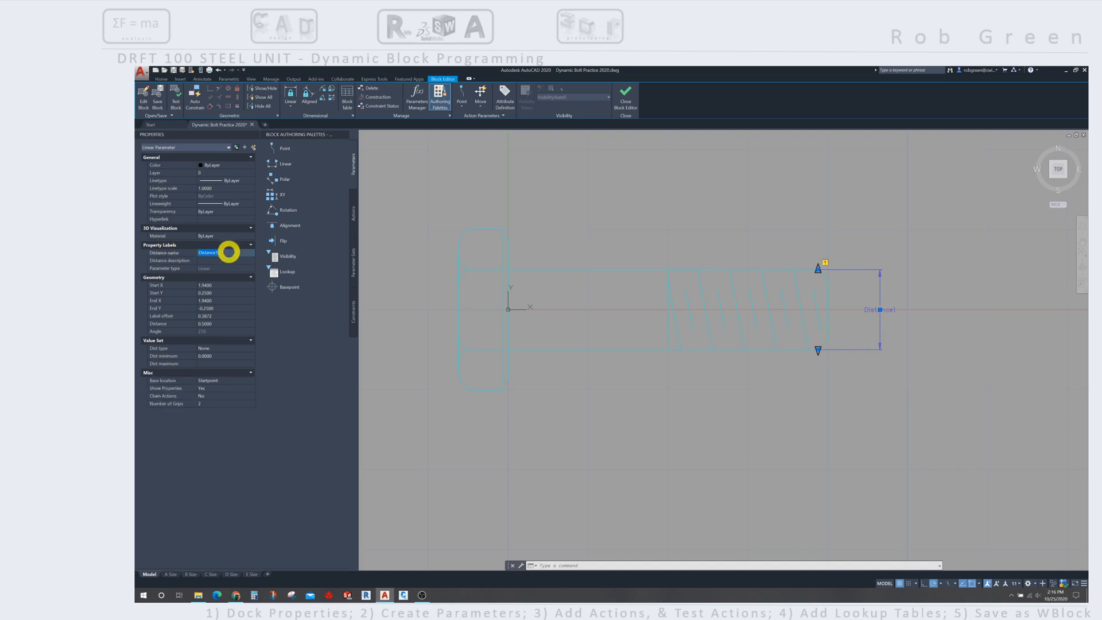
Step: Change the parameter's Distance name to 'Bolt Dia'
text(Bolt Dia)
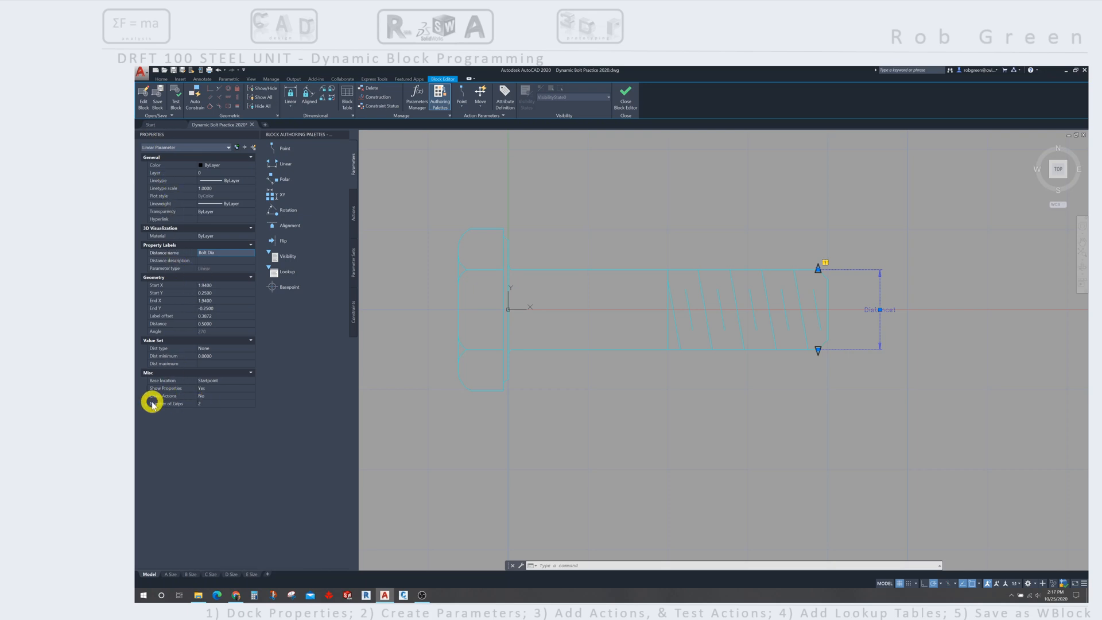
mouse_move(176, 404)
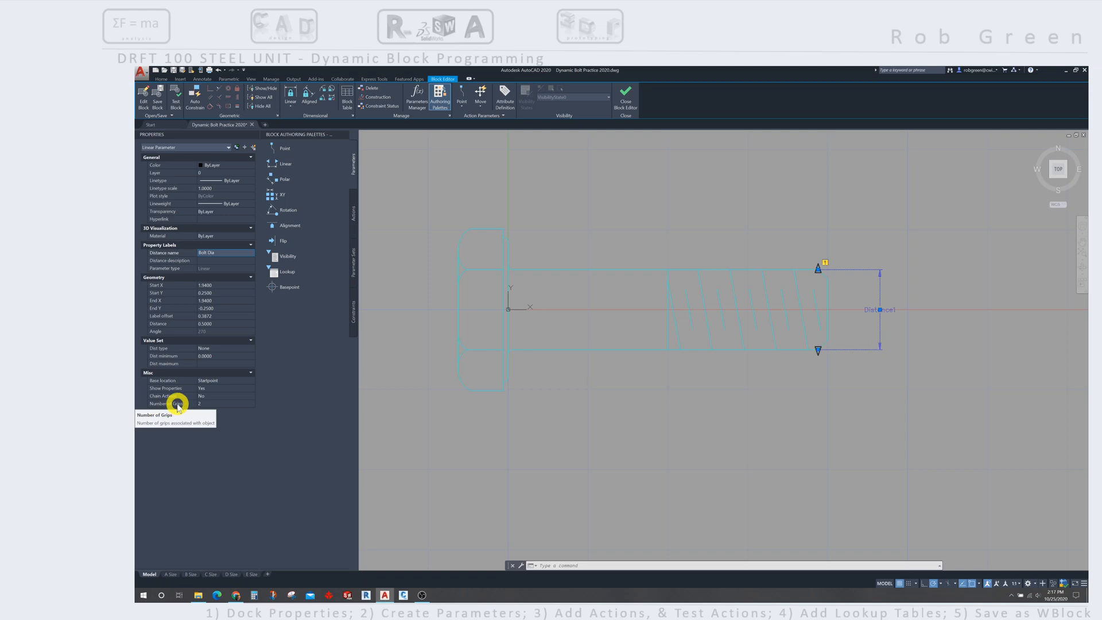
mouse_move(248, 403)
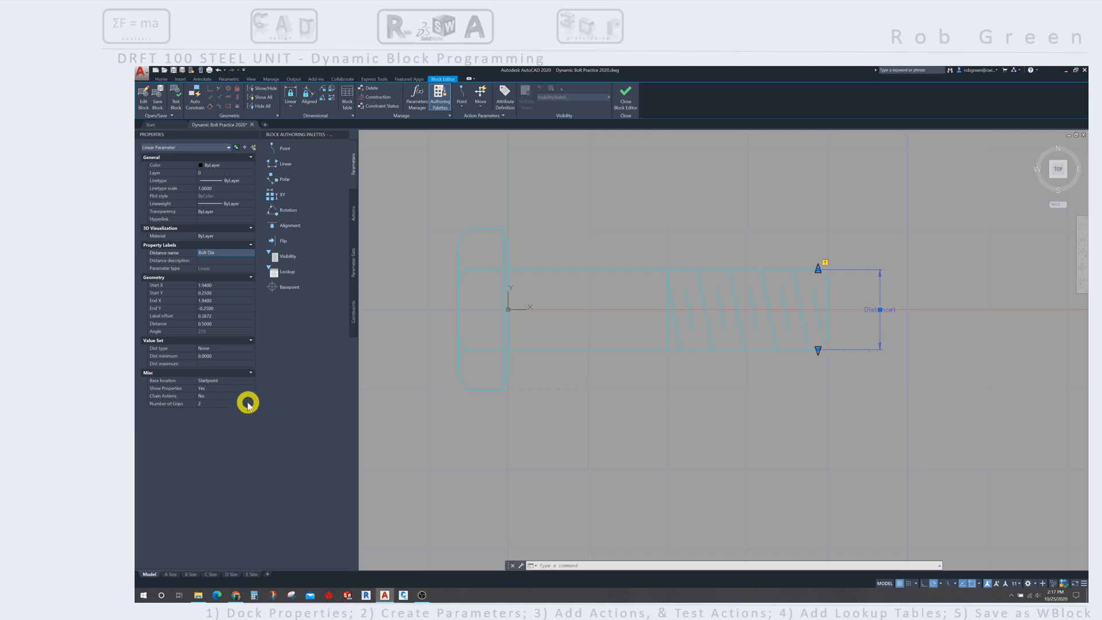
Step: Set Number of Grips to 0 and Base location to Midpoint
click(250, 403)
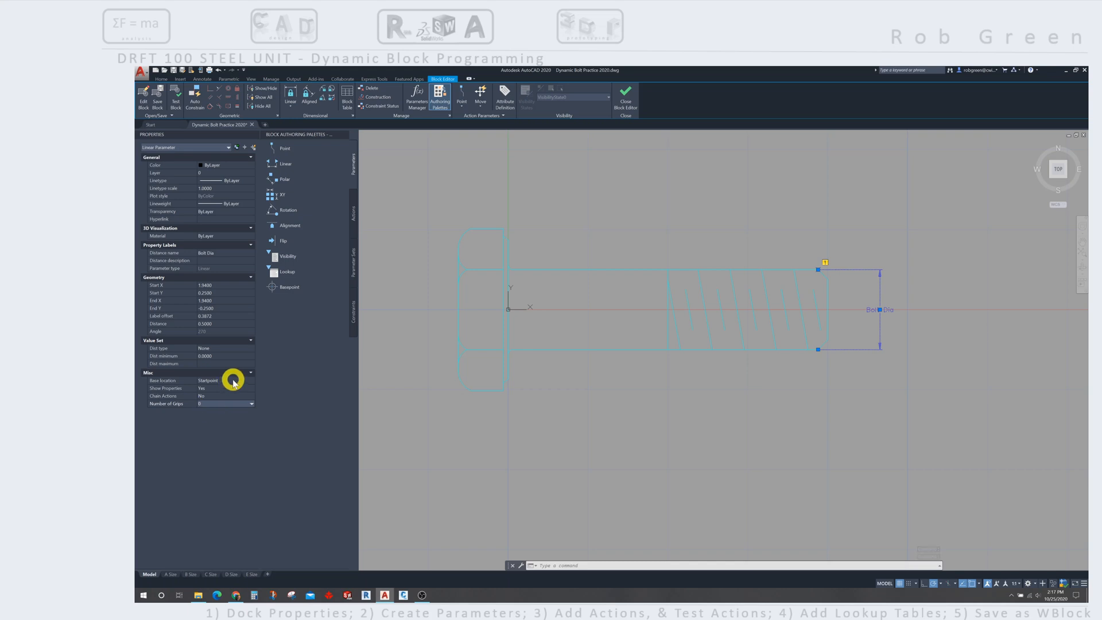
click(250, 380)
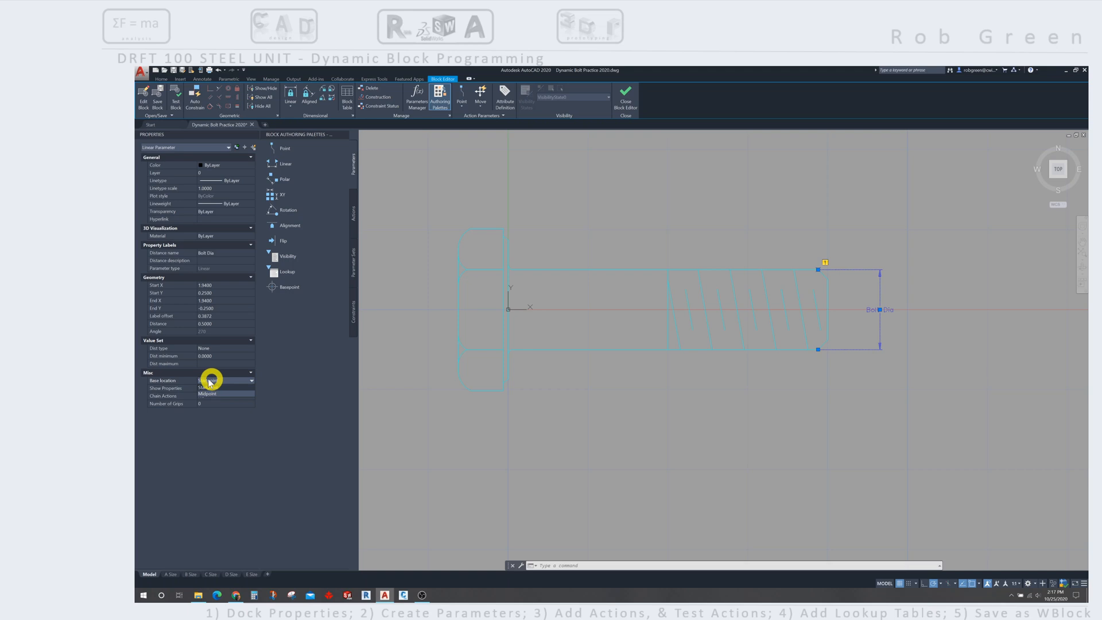
click(209, 380)
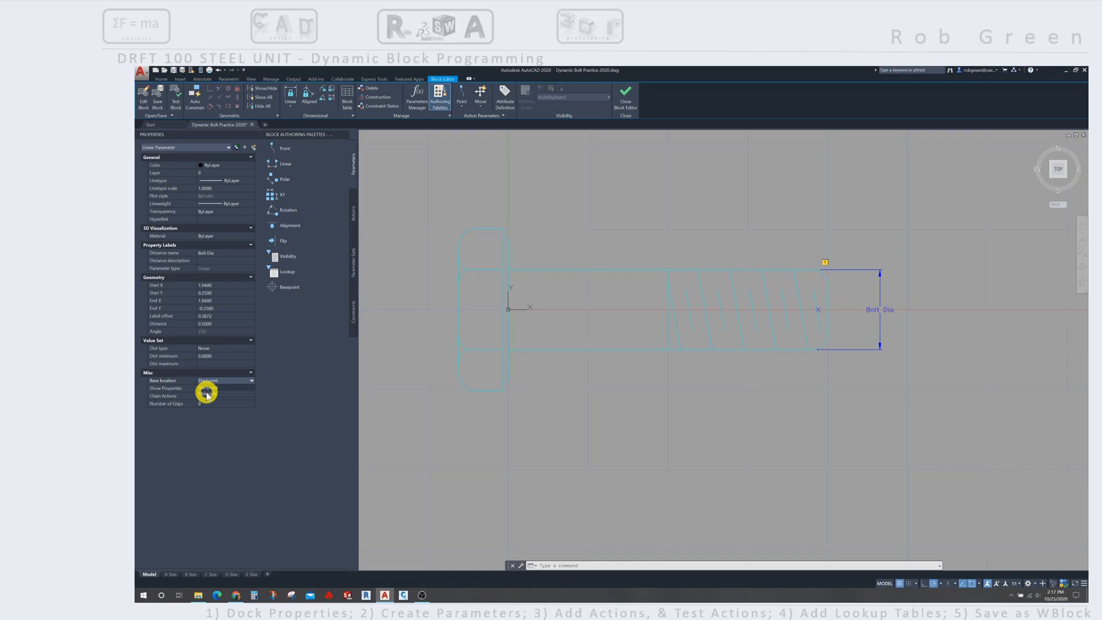
click(223, 380)
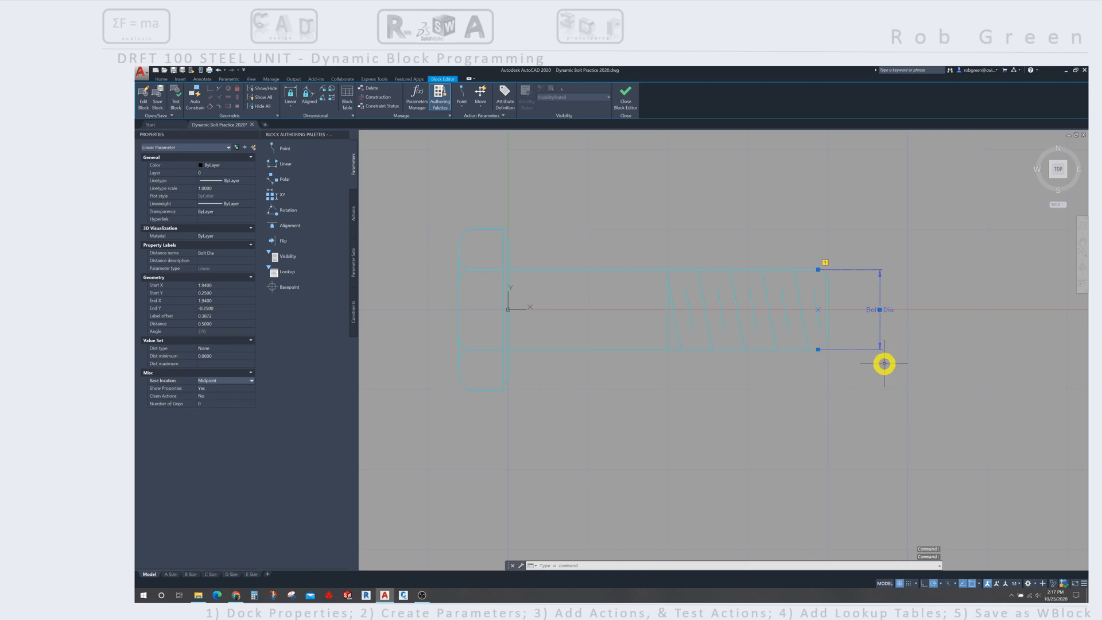
mouse_move(874, 374)
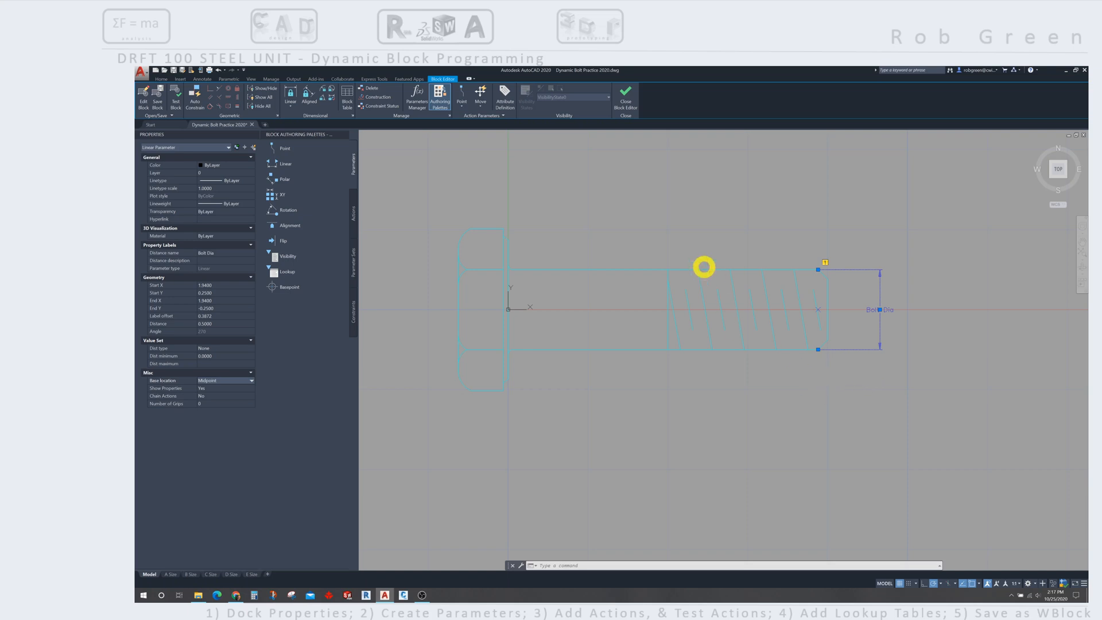
mouse_move(772, 238)
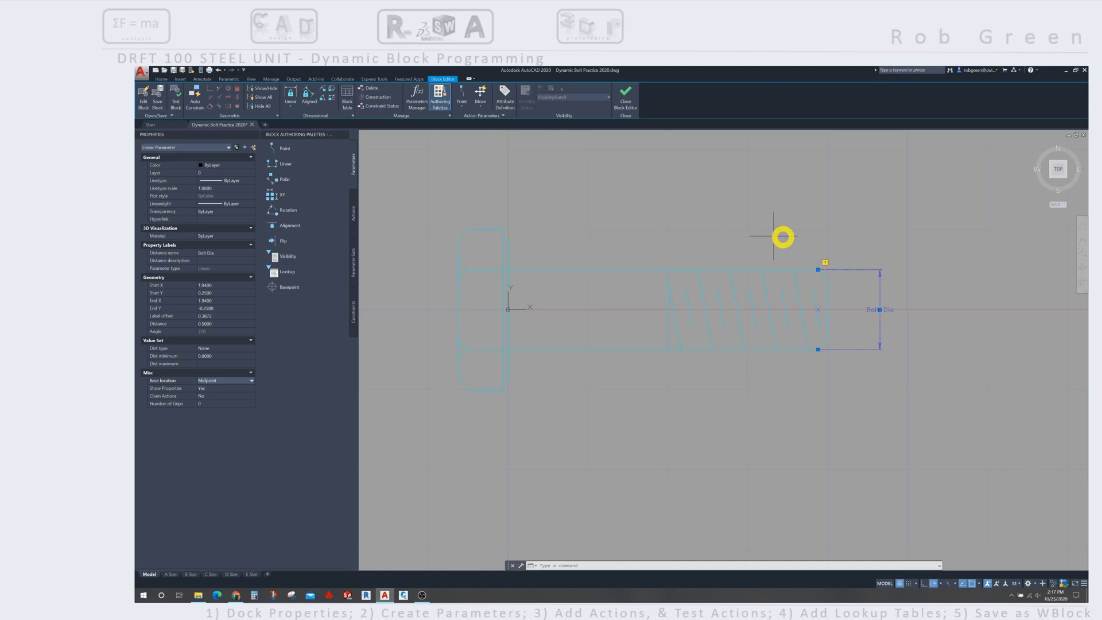
mouse_move(477, 376)
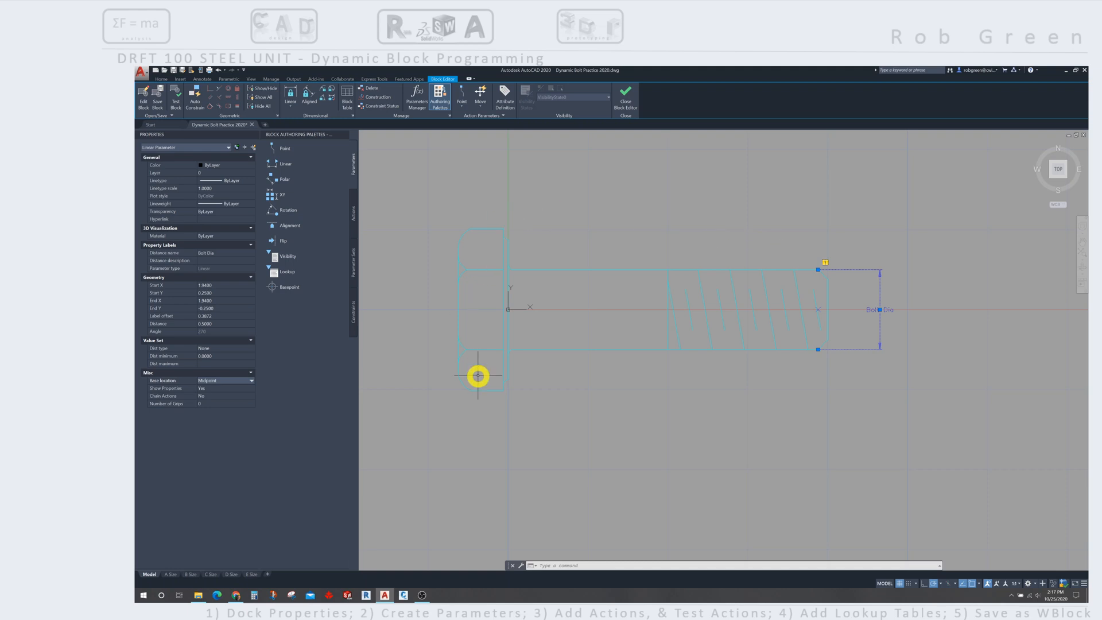
mouse_move(604, 378)
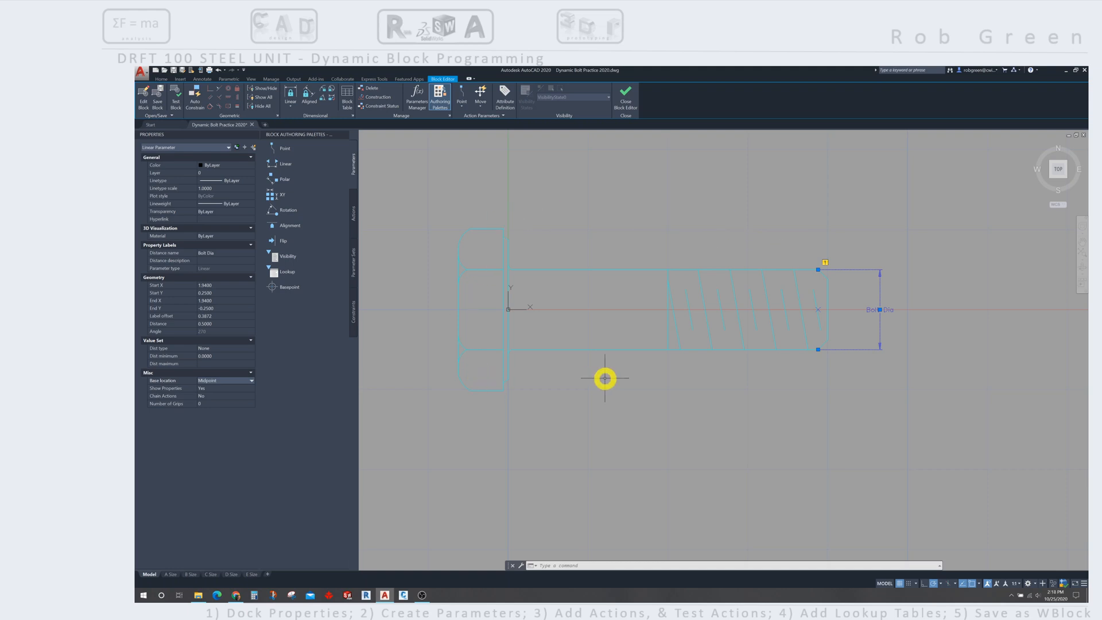
mouse_move(434, 409)
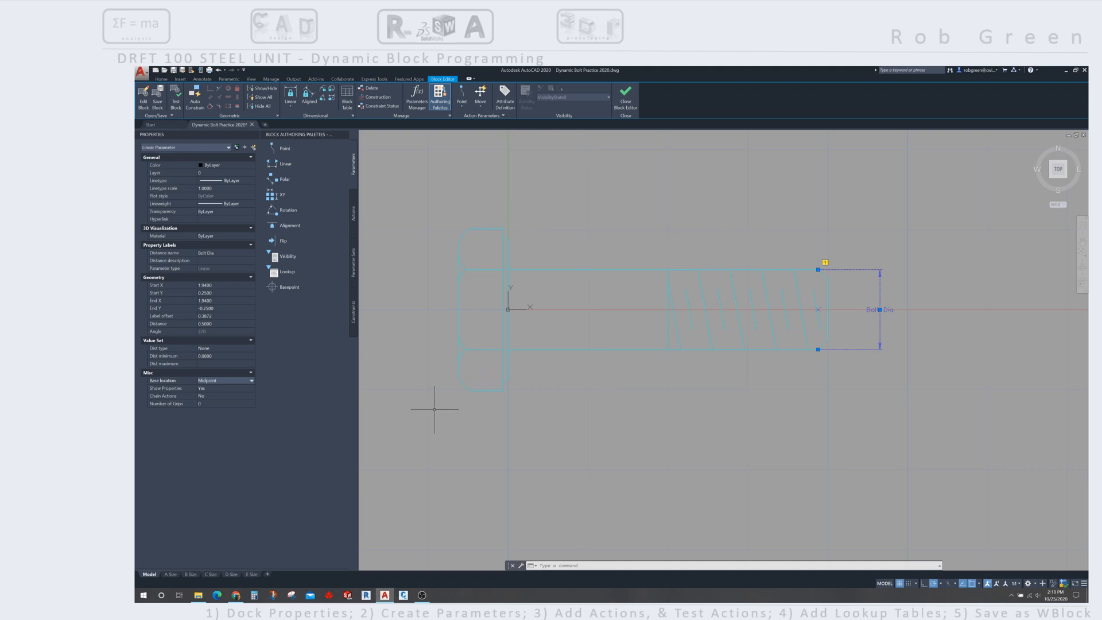